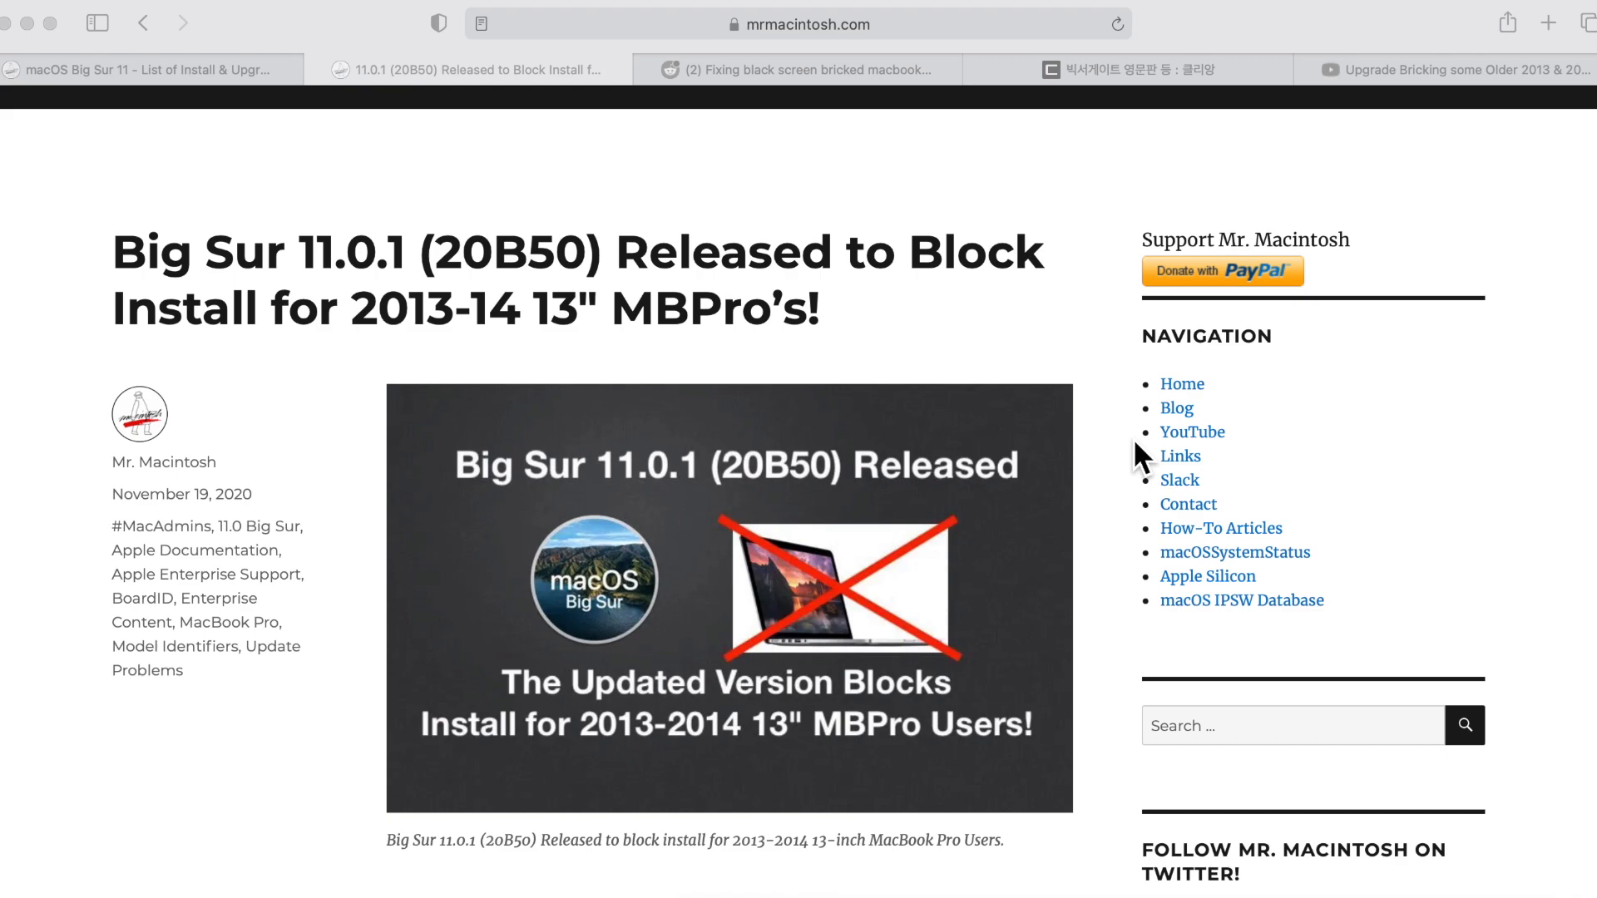
Scroll the Big Sur 11.0.1 article past the header image to the repair and vintage-parts paragraphs
scroll("down", 3)
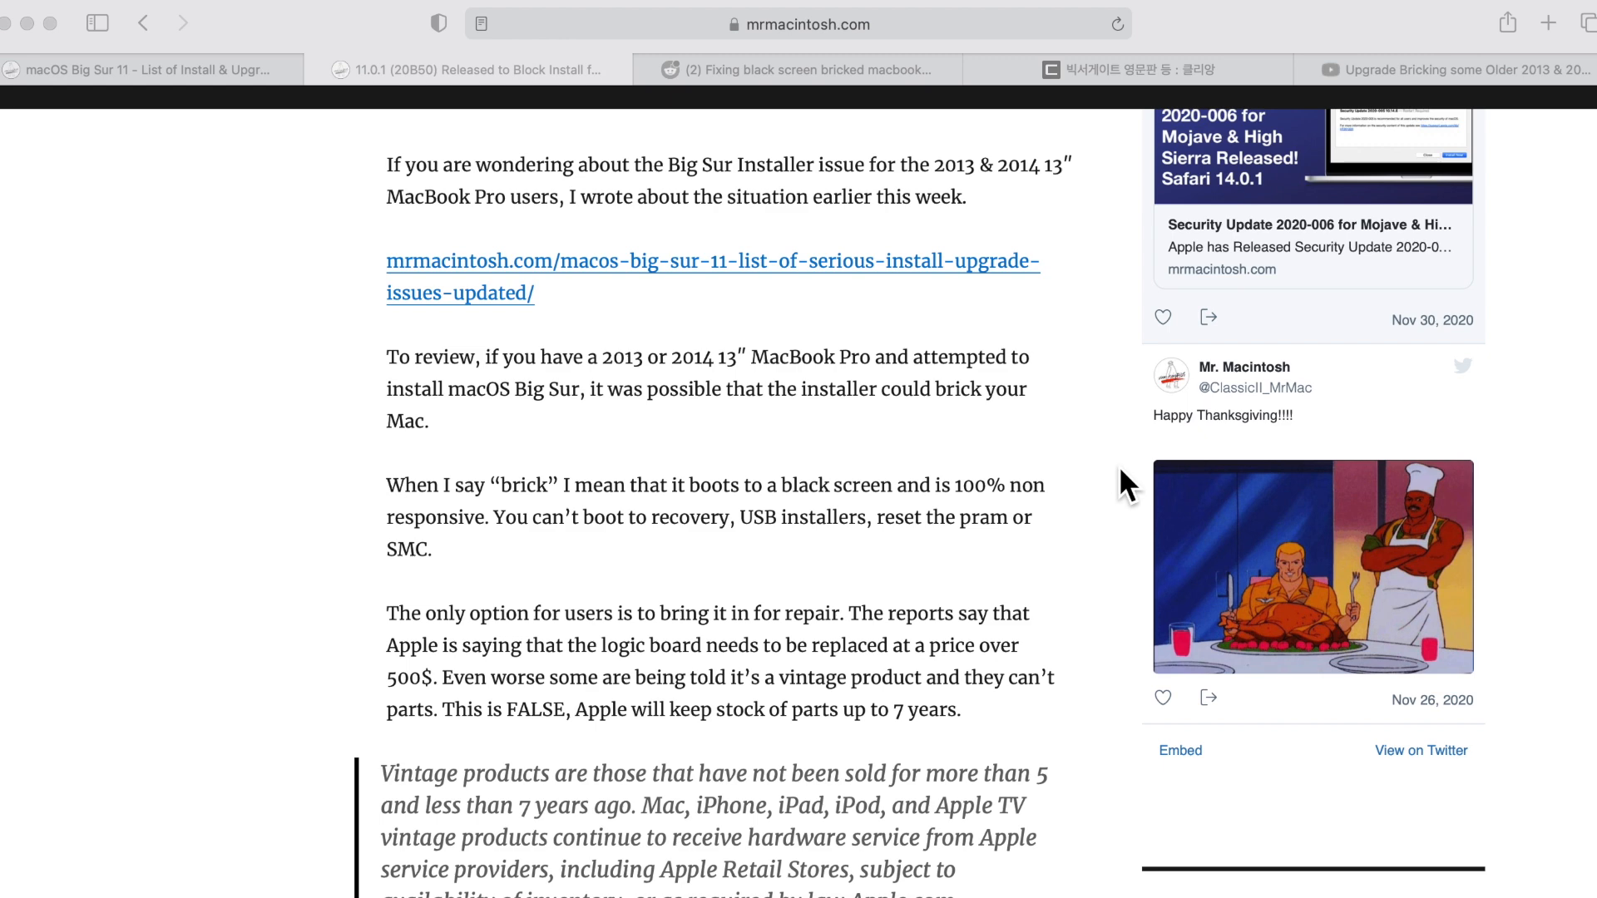
scroll("down", 3)
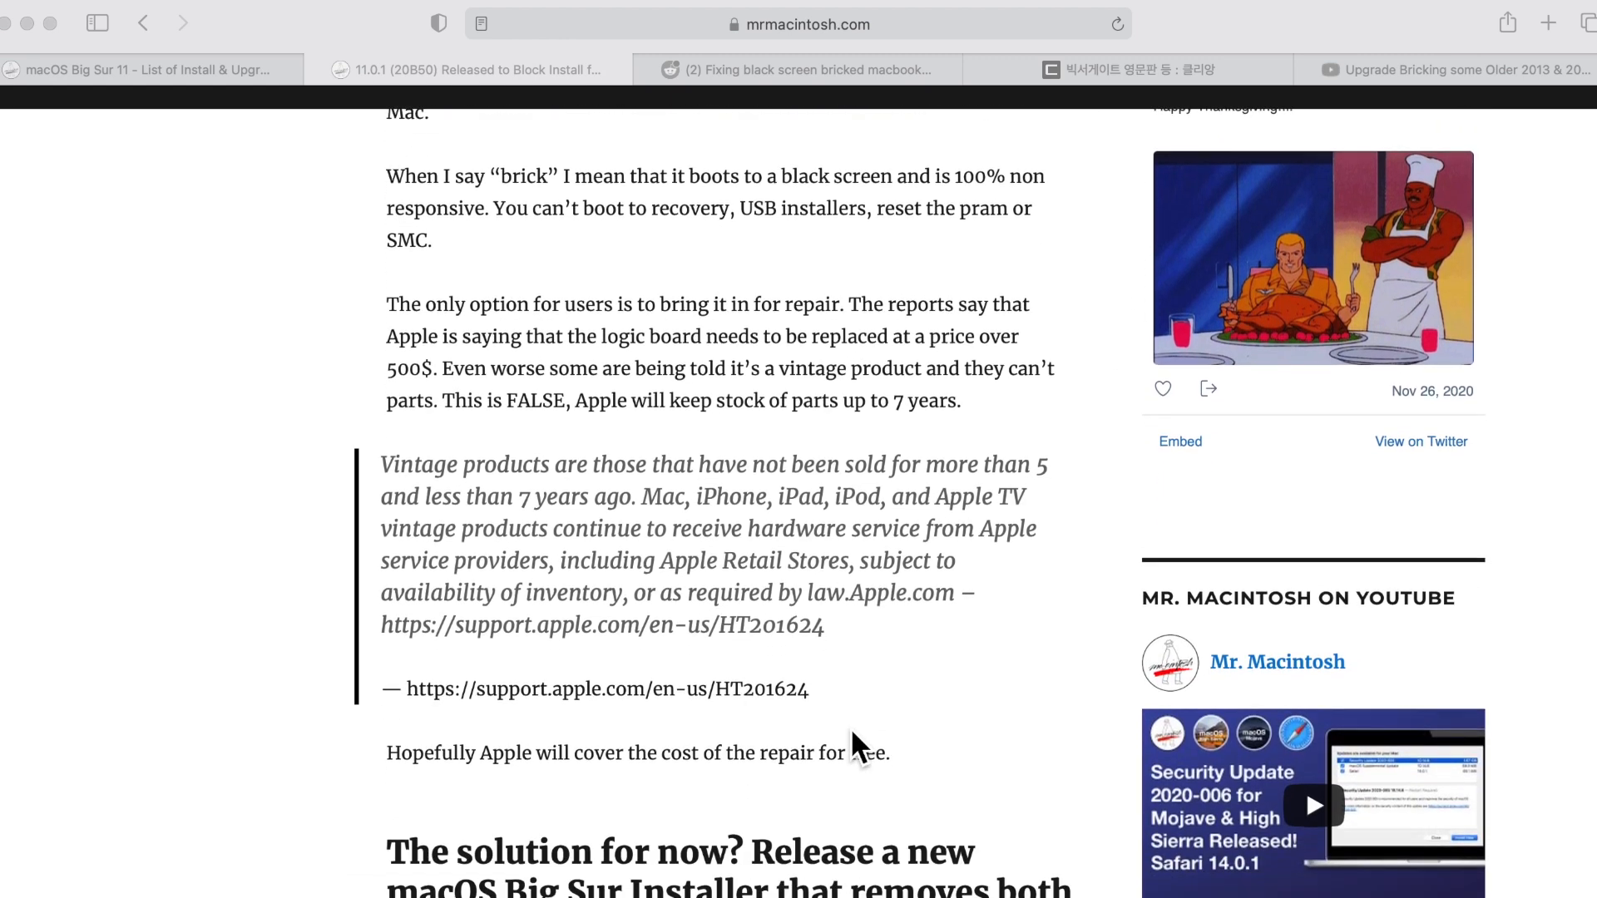
scroll("down", 3)
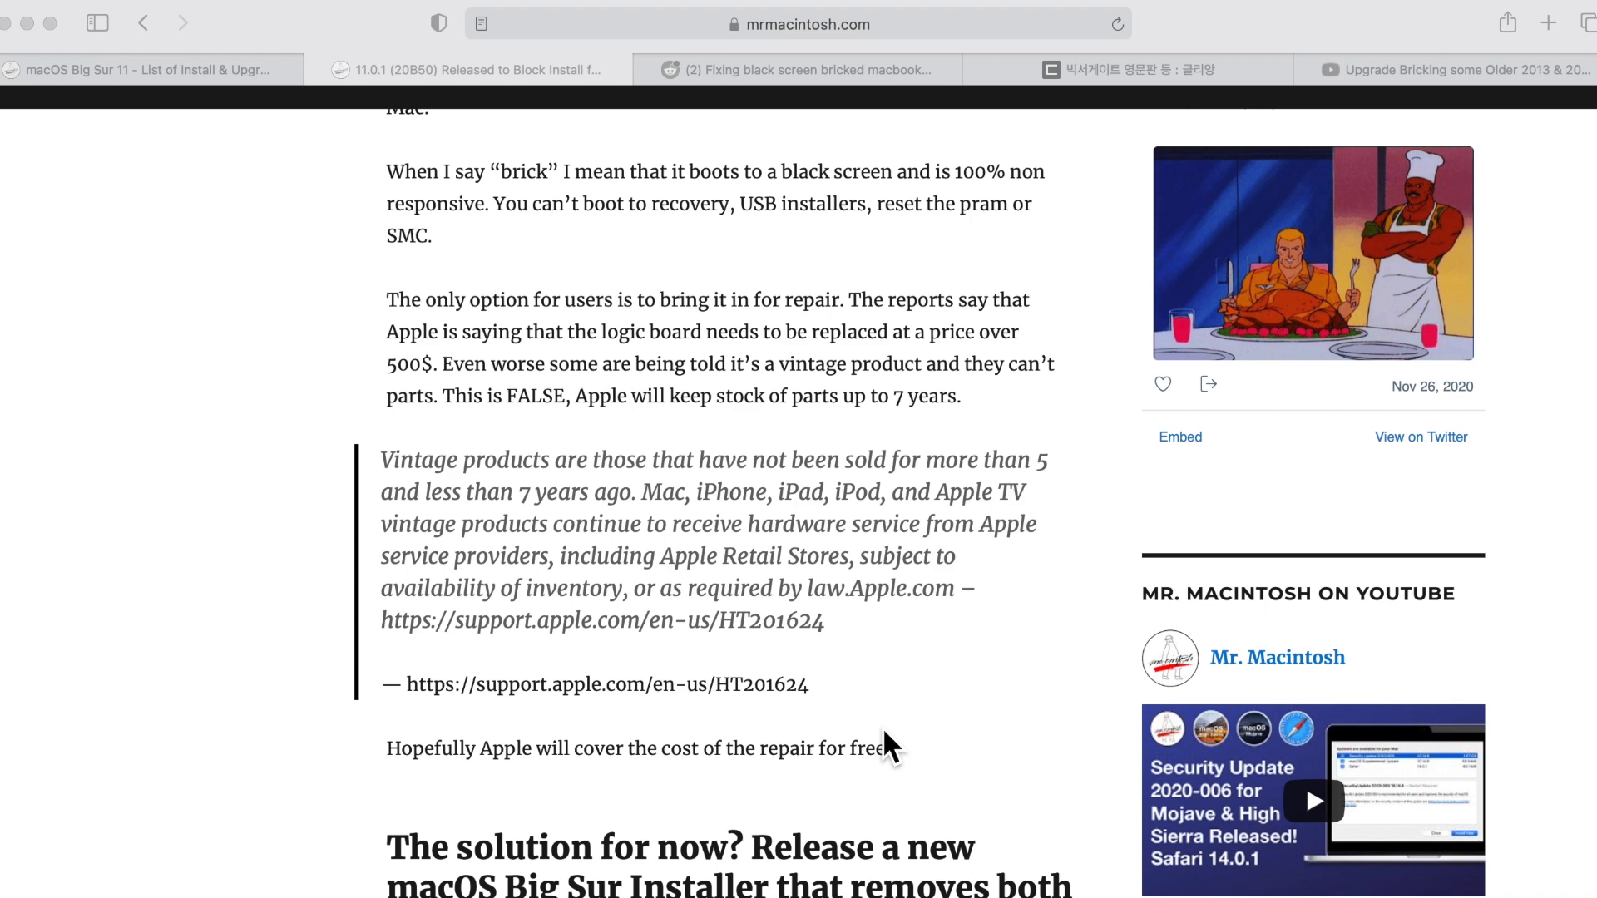
mouse_move(961, 439)
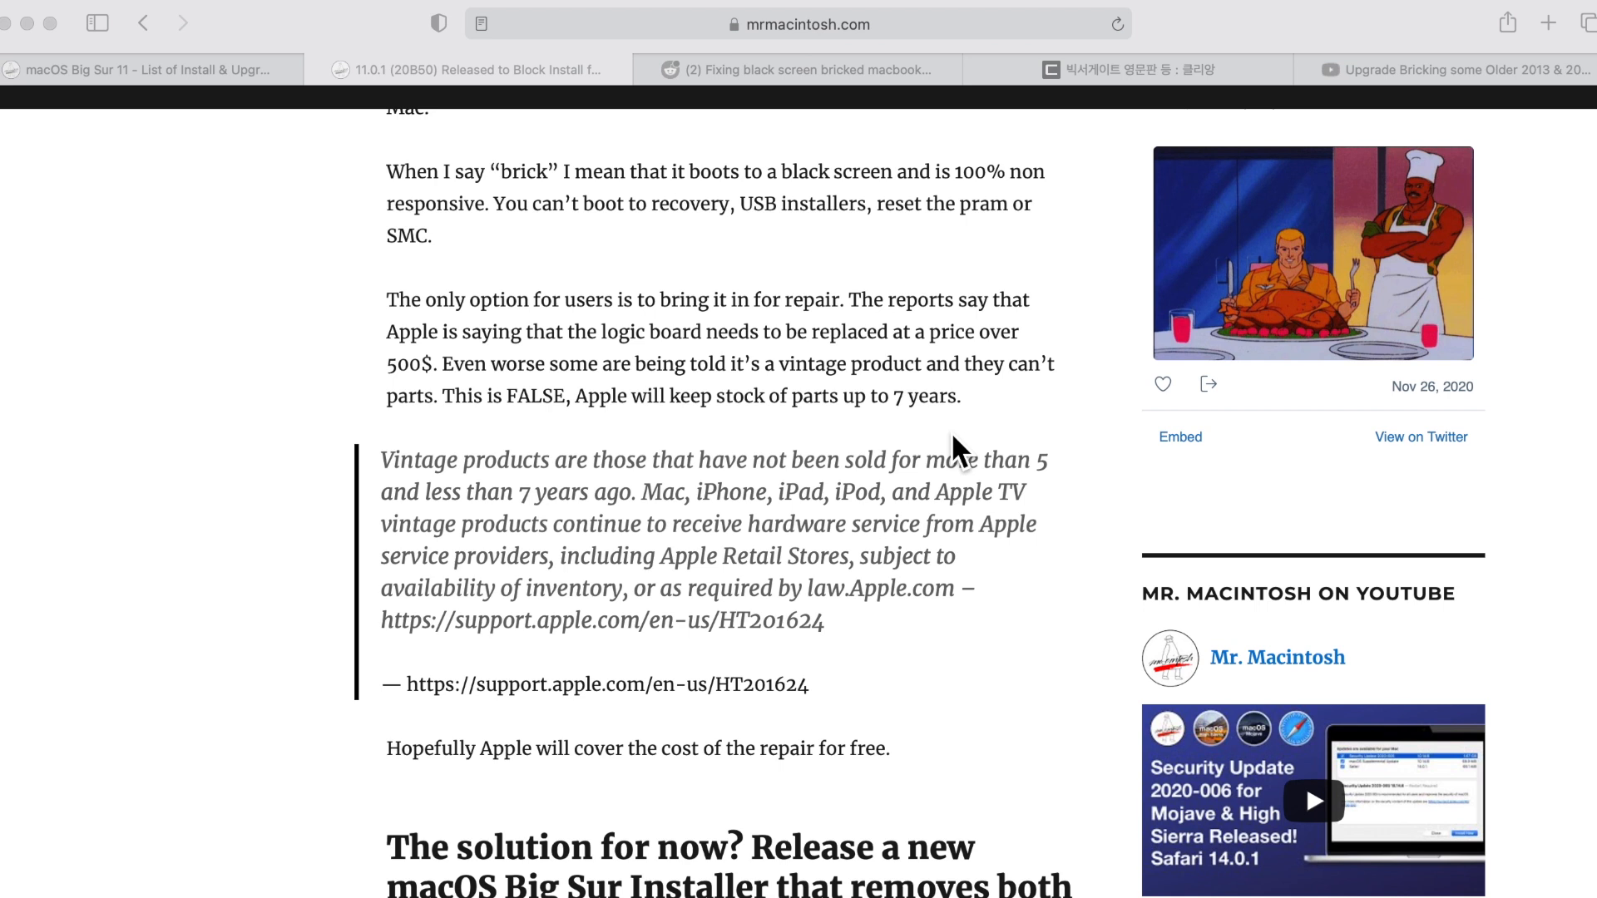
Open the Reddit cable-fix post and scroll down to its IO board replacement comments
left_click(809, 70)
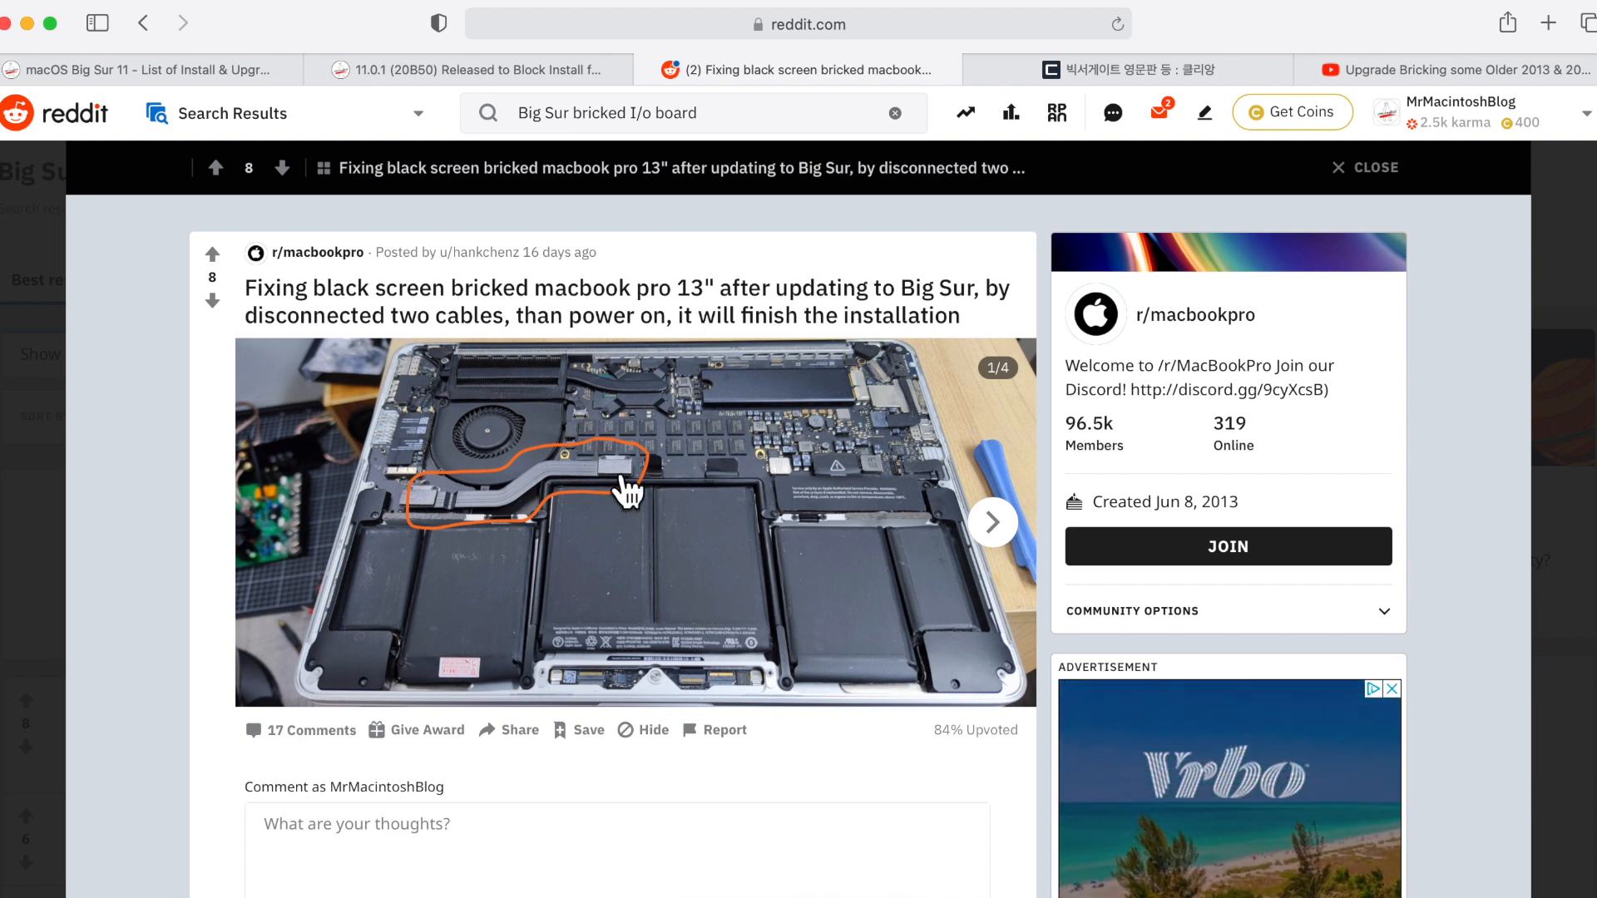
mouse_move(479, 526)
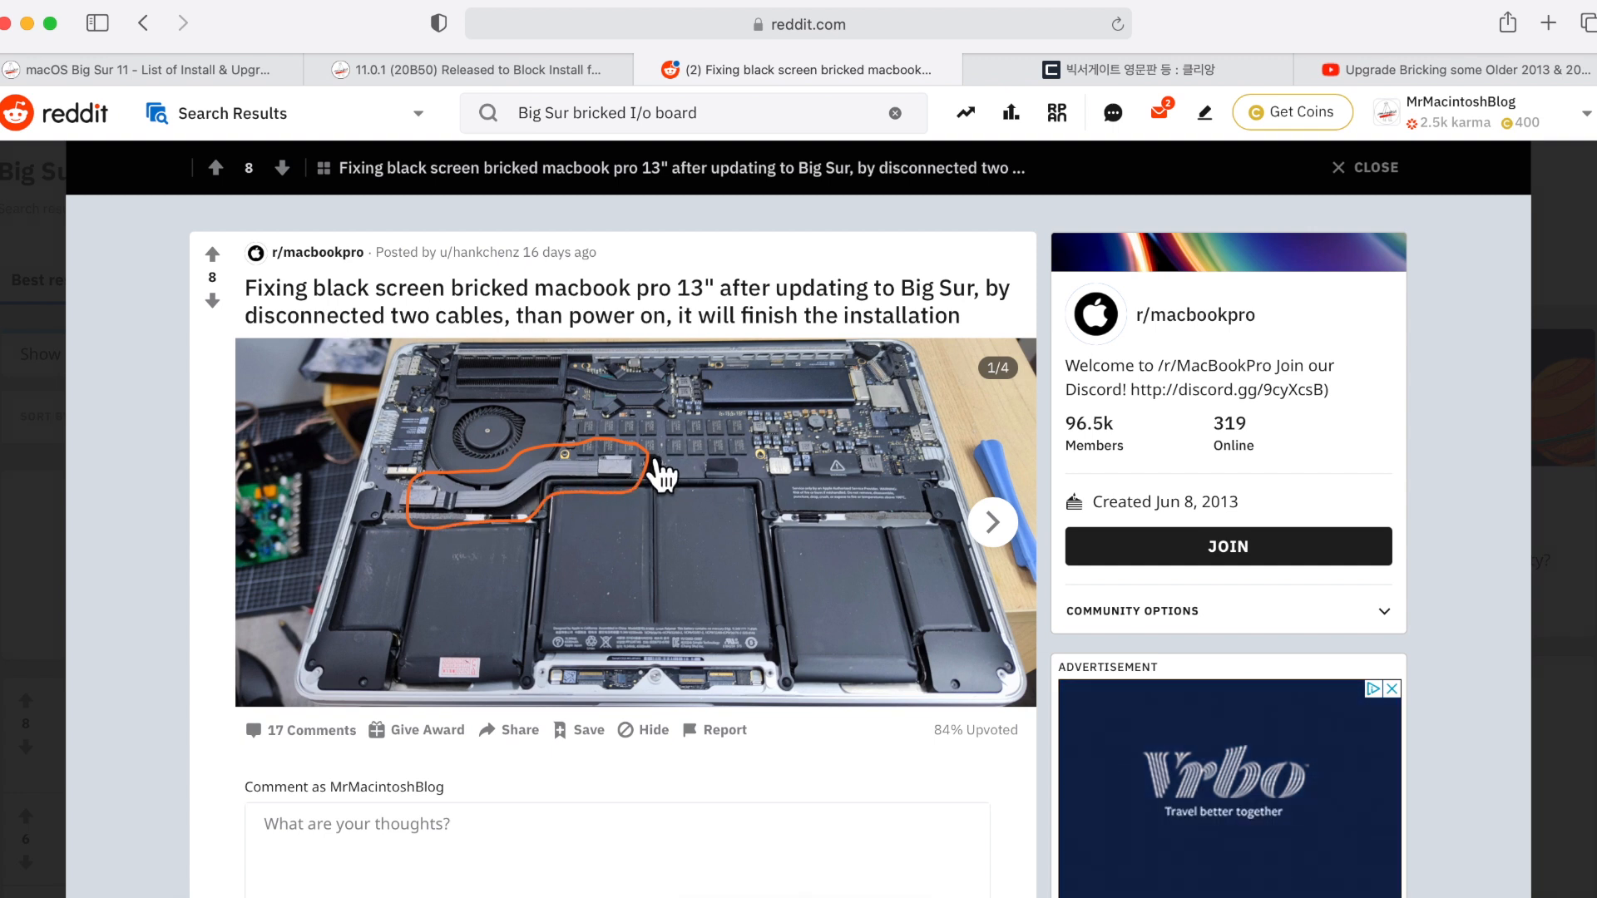
mouse_move(411, 424)
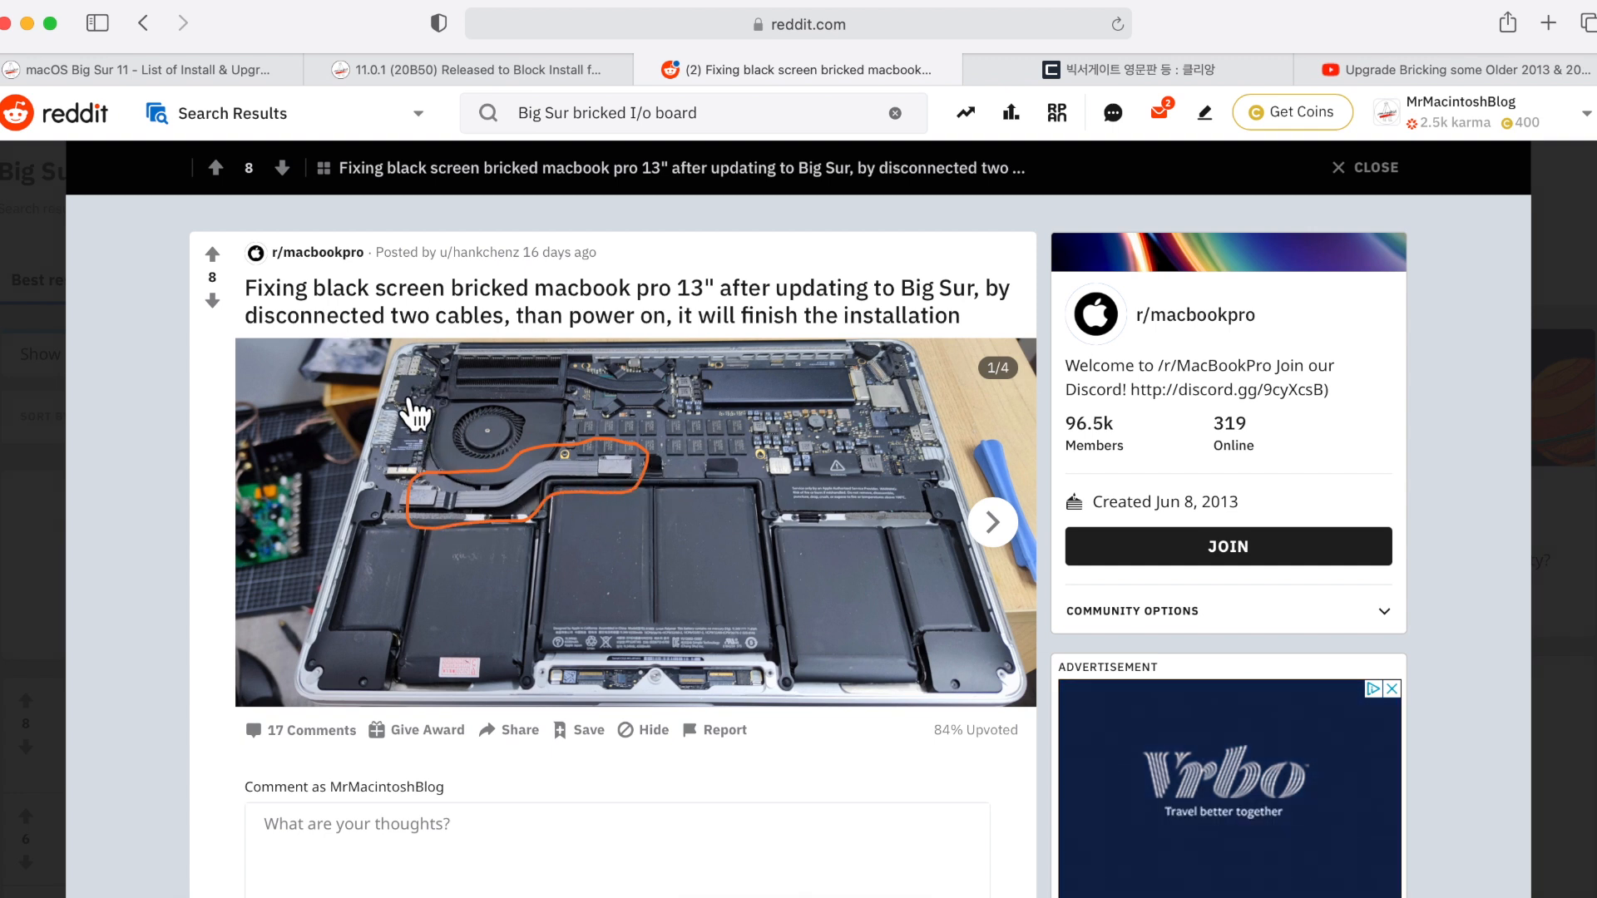
mouse_move(445, 549)
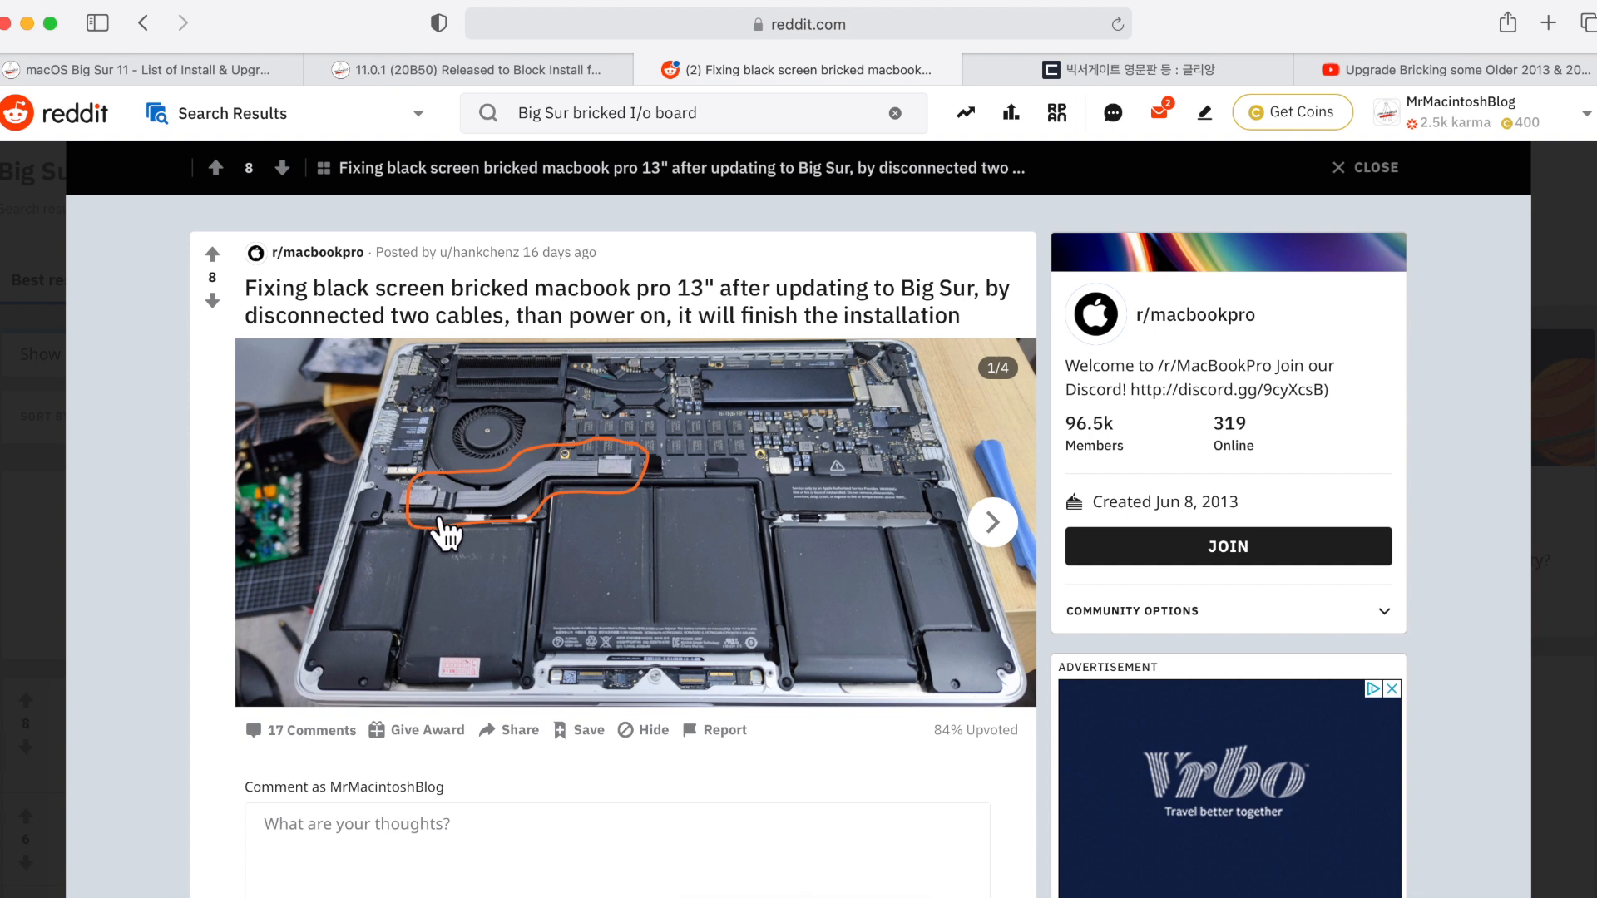
mouse_move(440, 549)
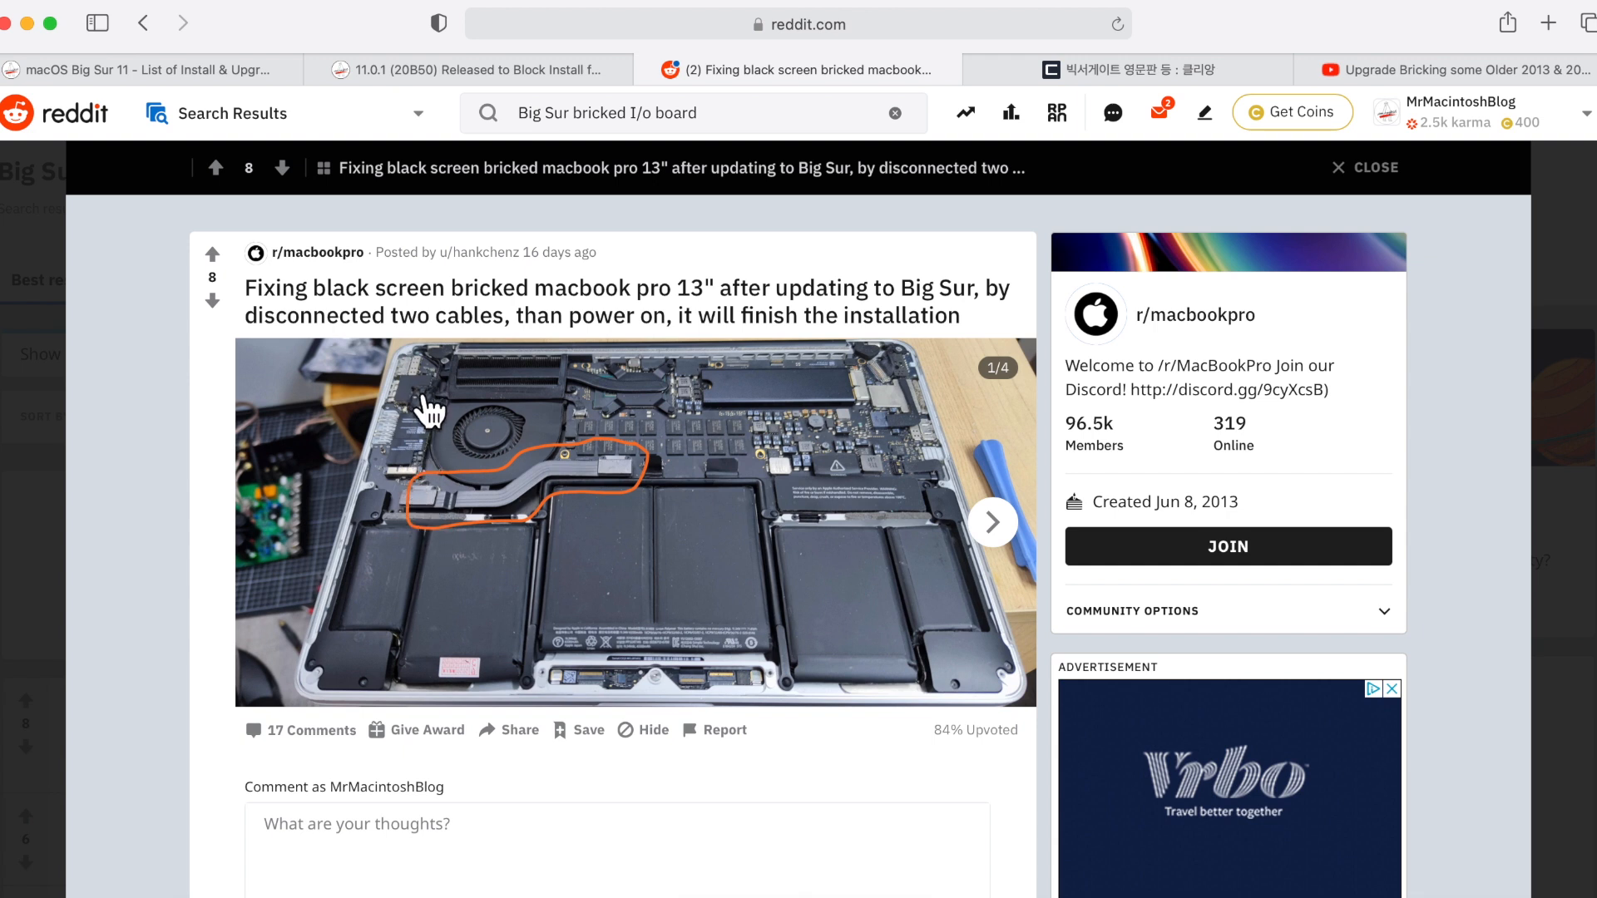
scroll("down", 3)
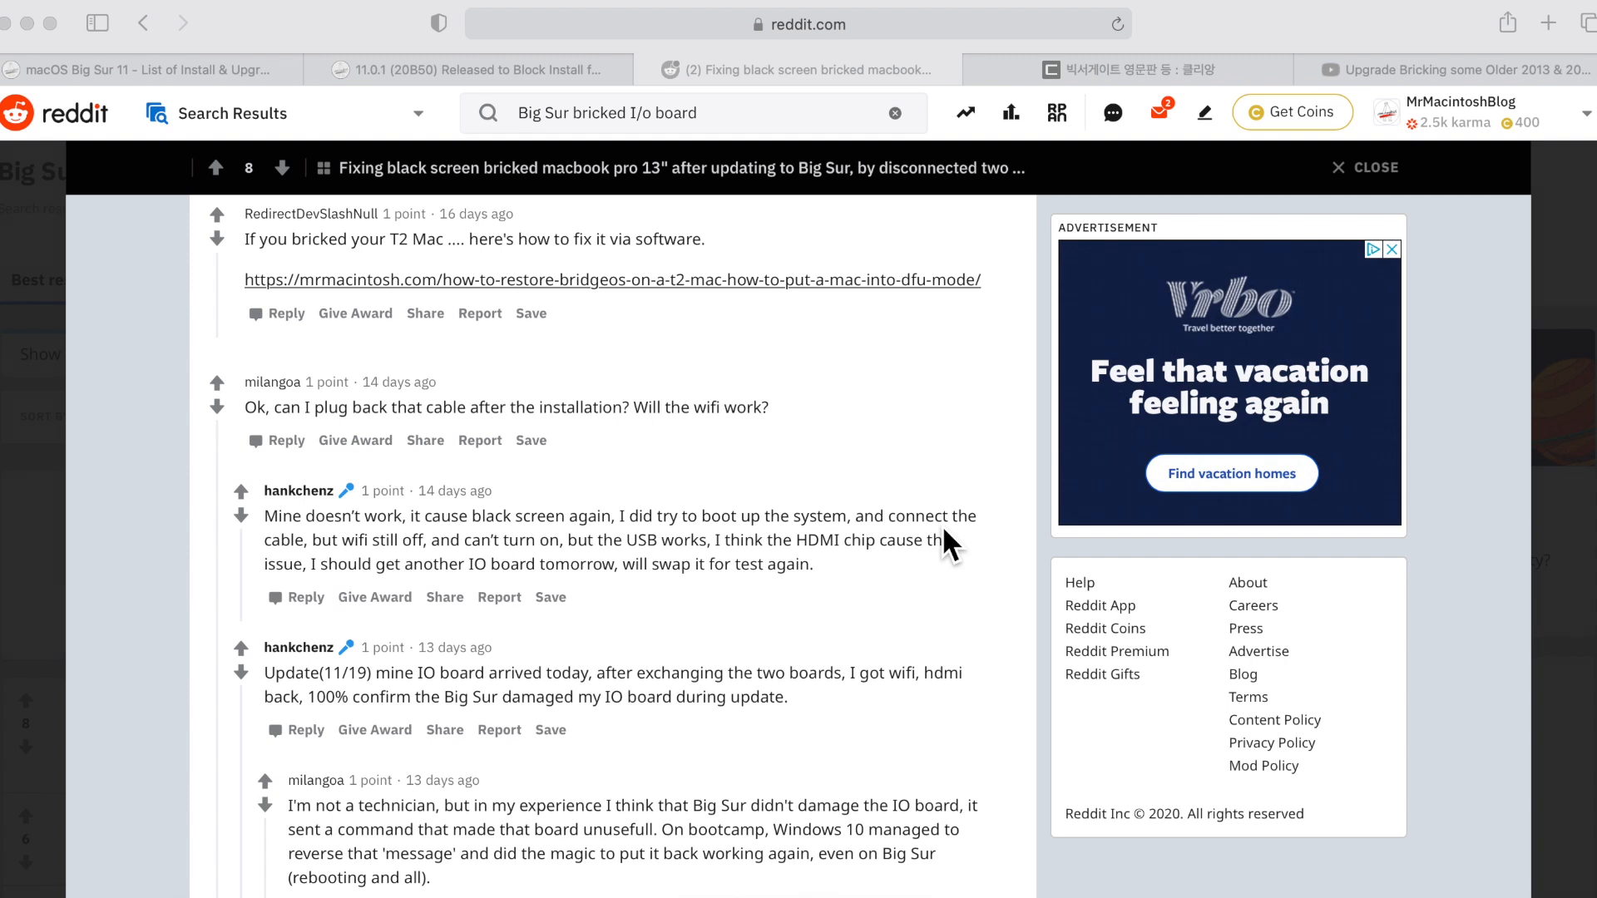
mouse_move(747, 628)
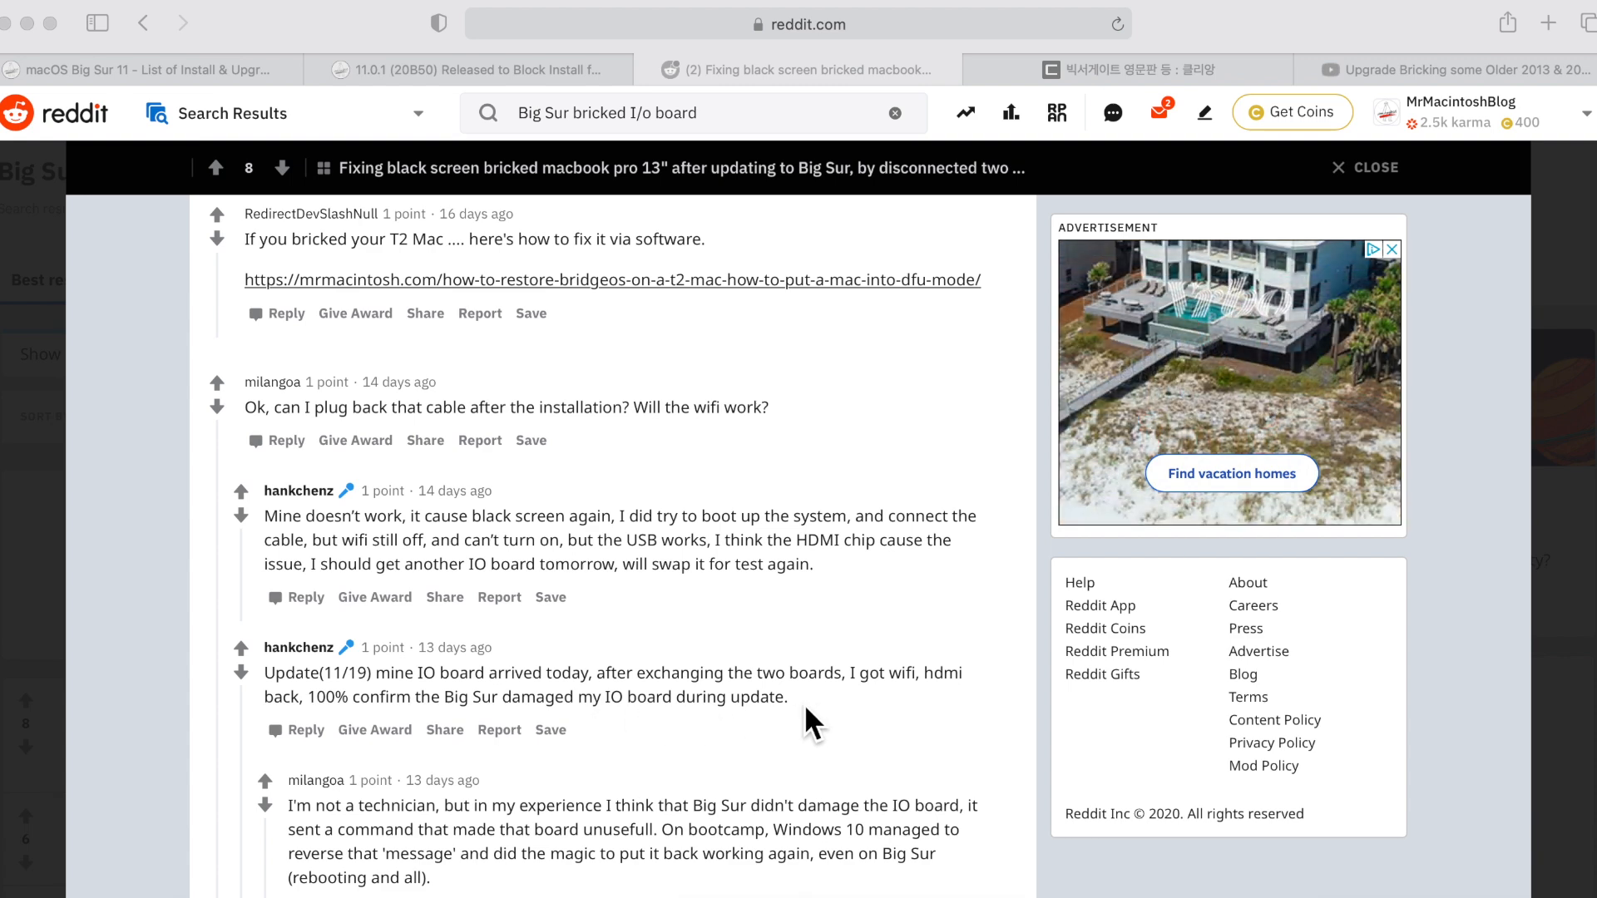
mouse_move(630, 766)
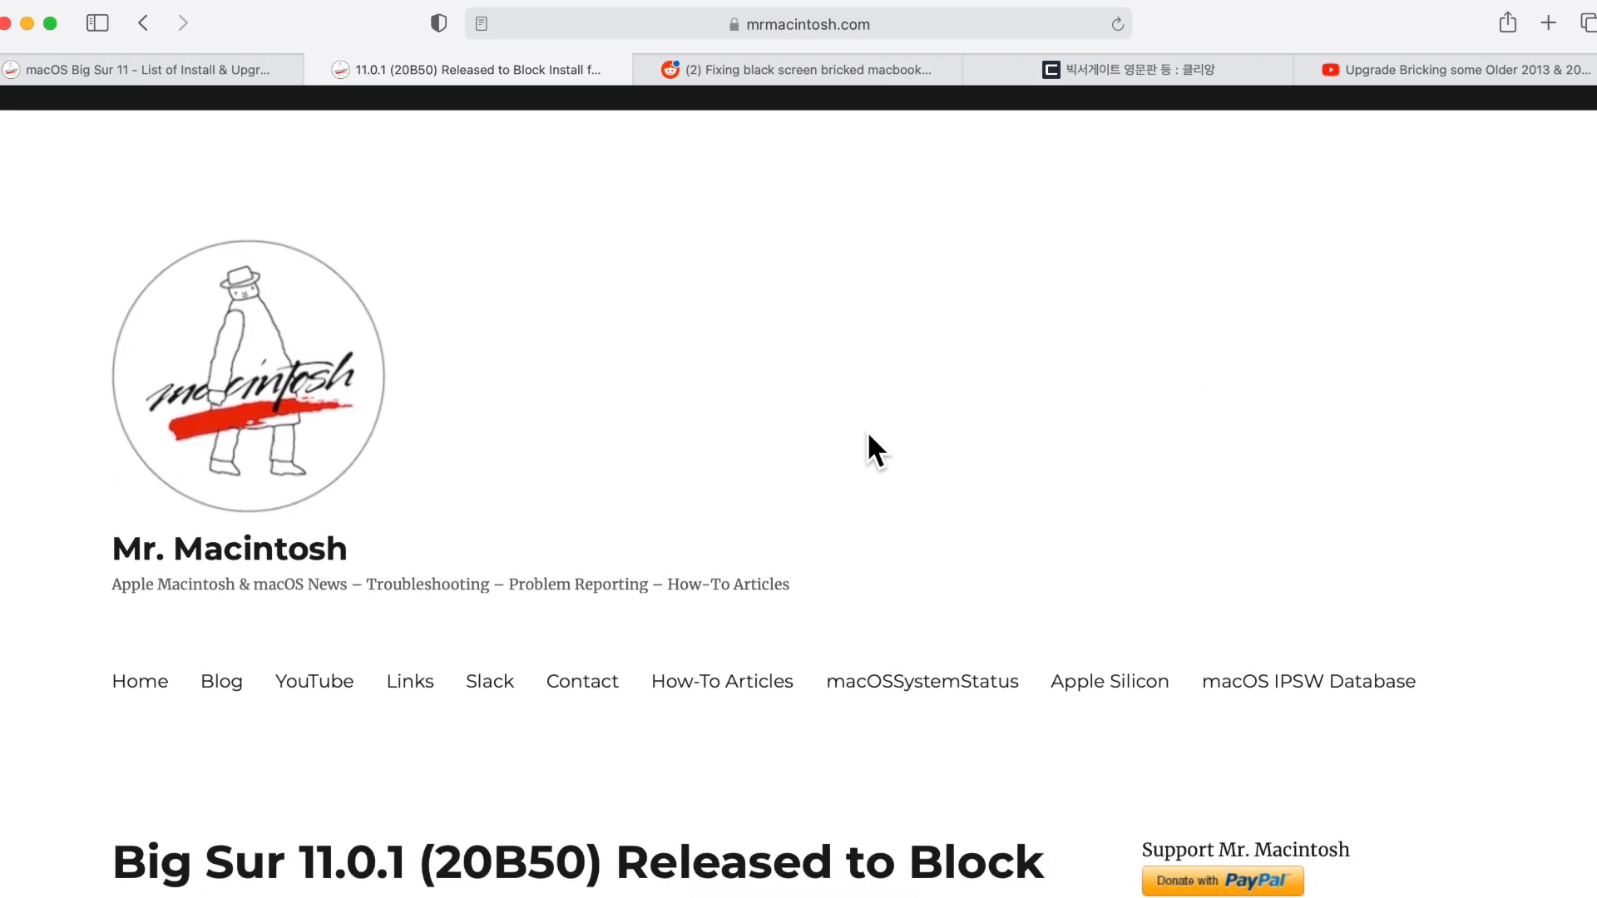
Scroll the article to the 'Removed from the Big Sur Compatible List?' section on MacBookPro11,1
scroll("down", 3)
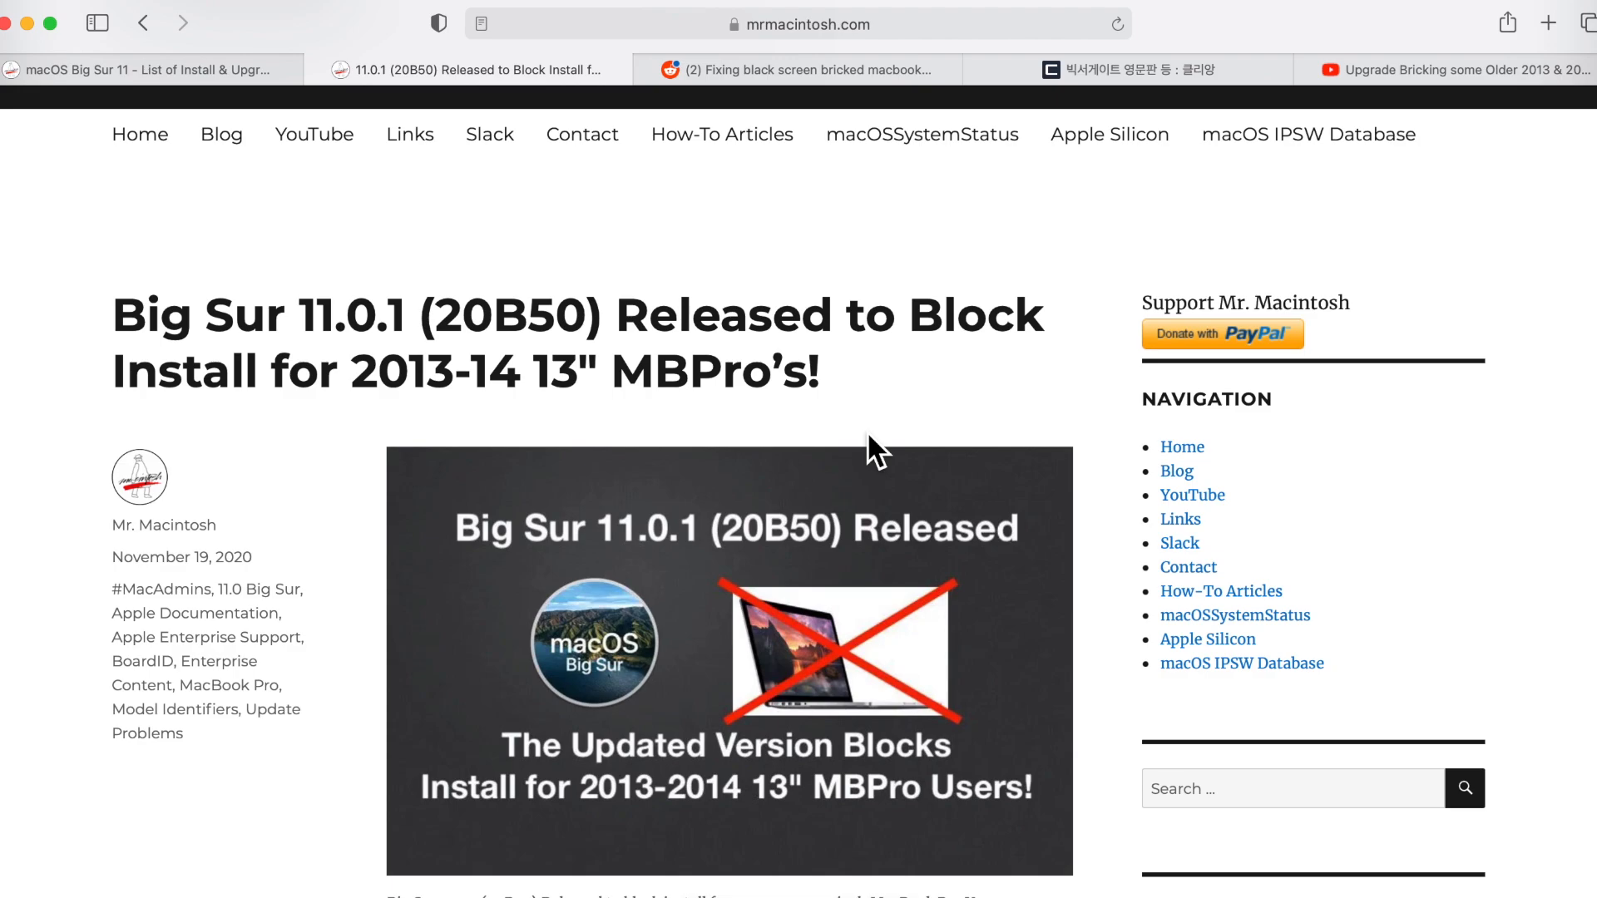
scroll("down", 3)
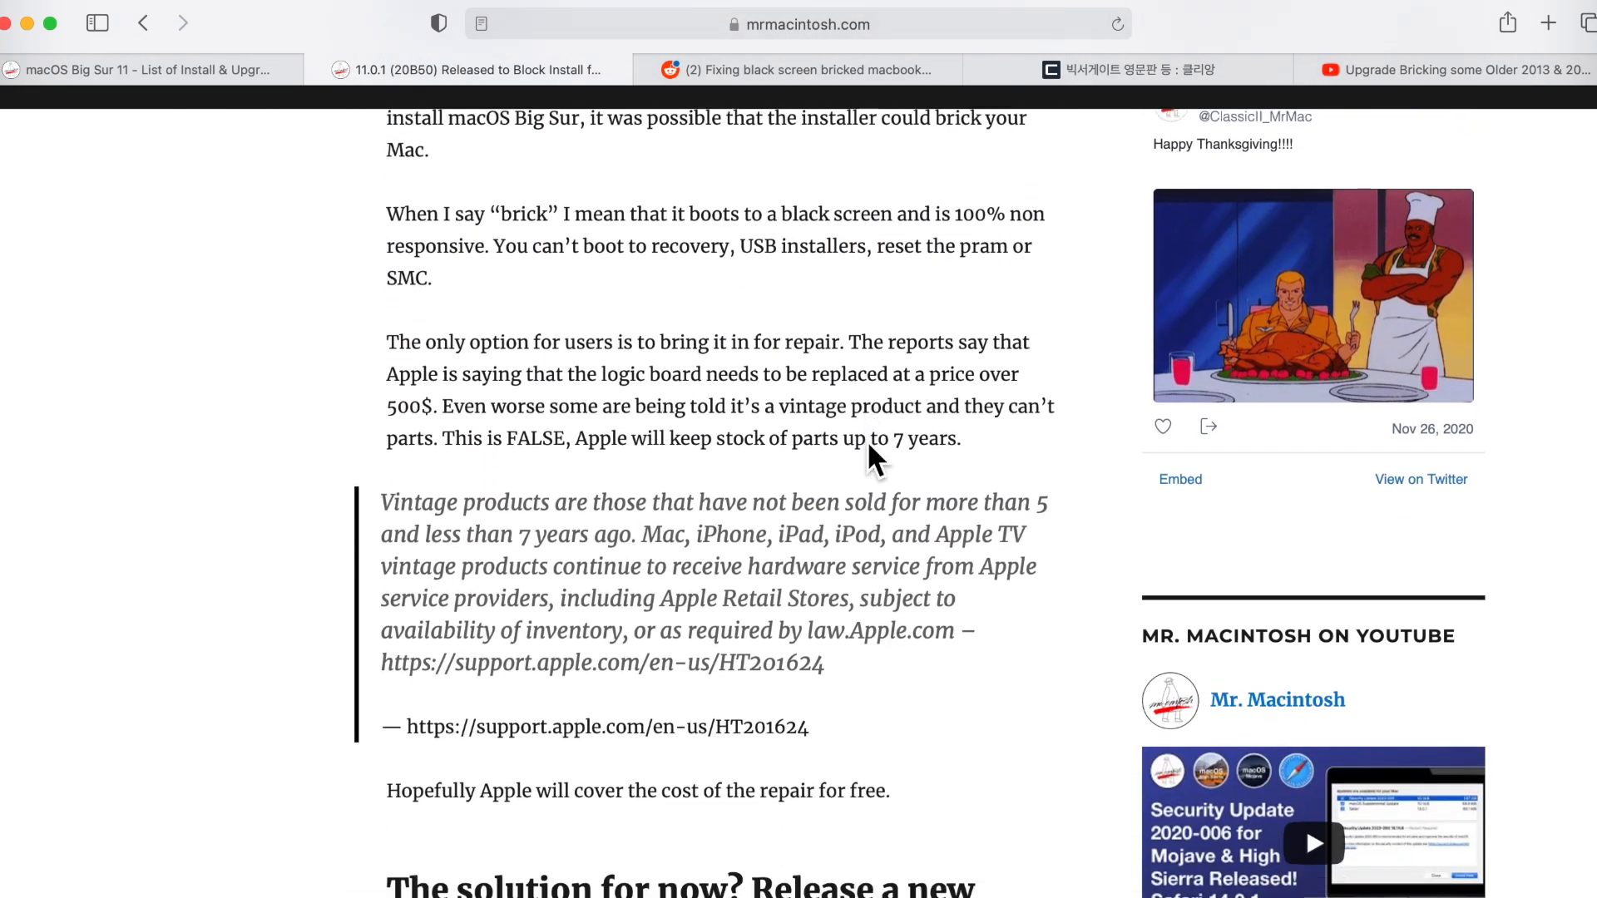
scroll("down", 3)
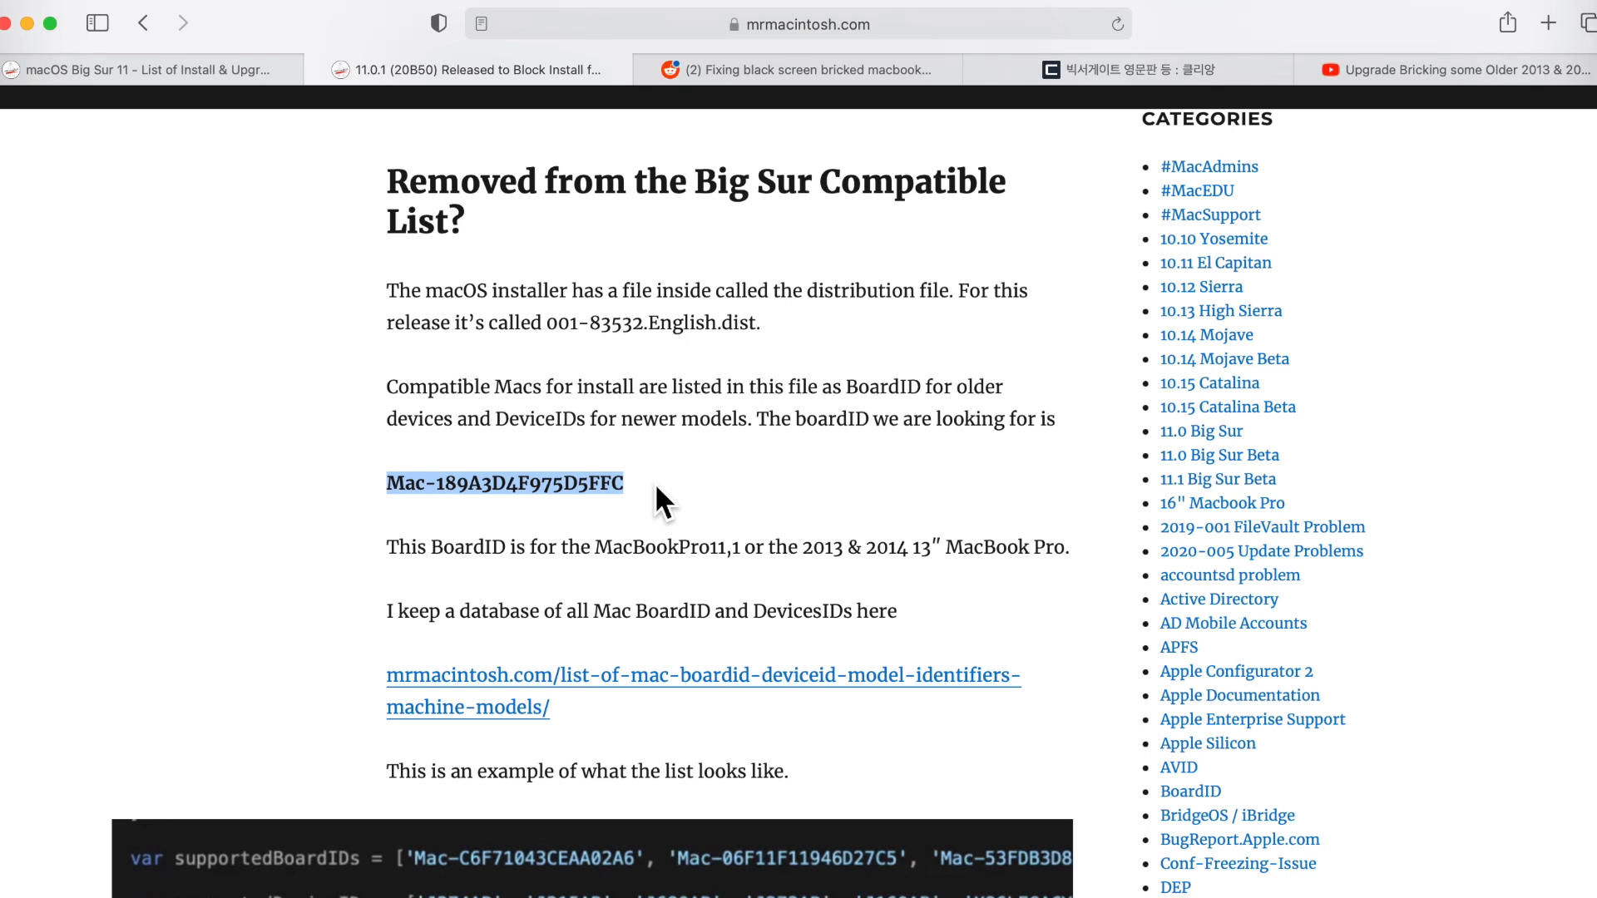
Scroll to the code screenshot listing supportedBoardIDs and supportedDeviceIDs
scroll("down", 3)
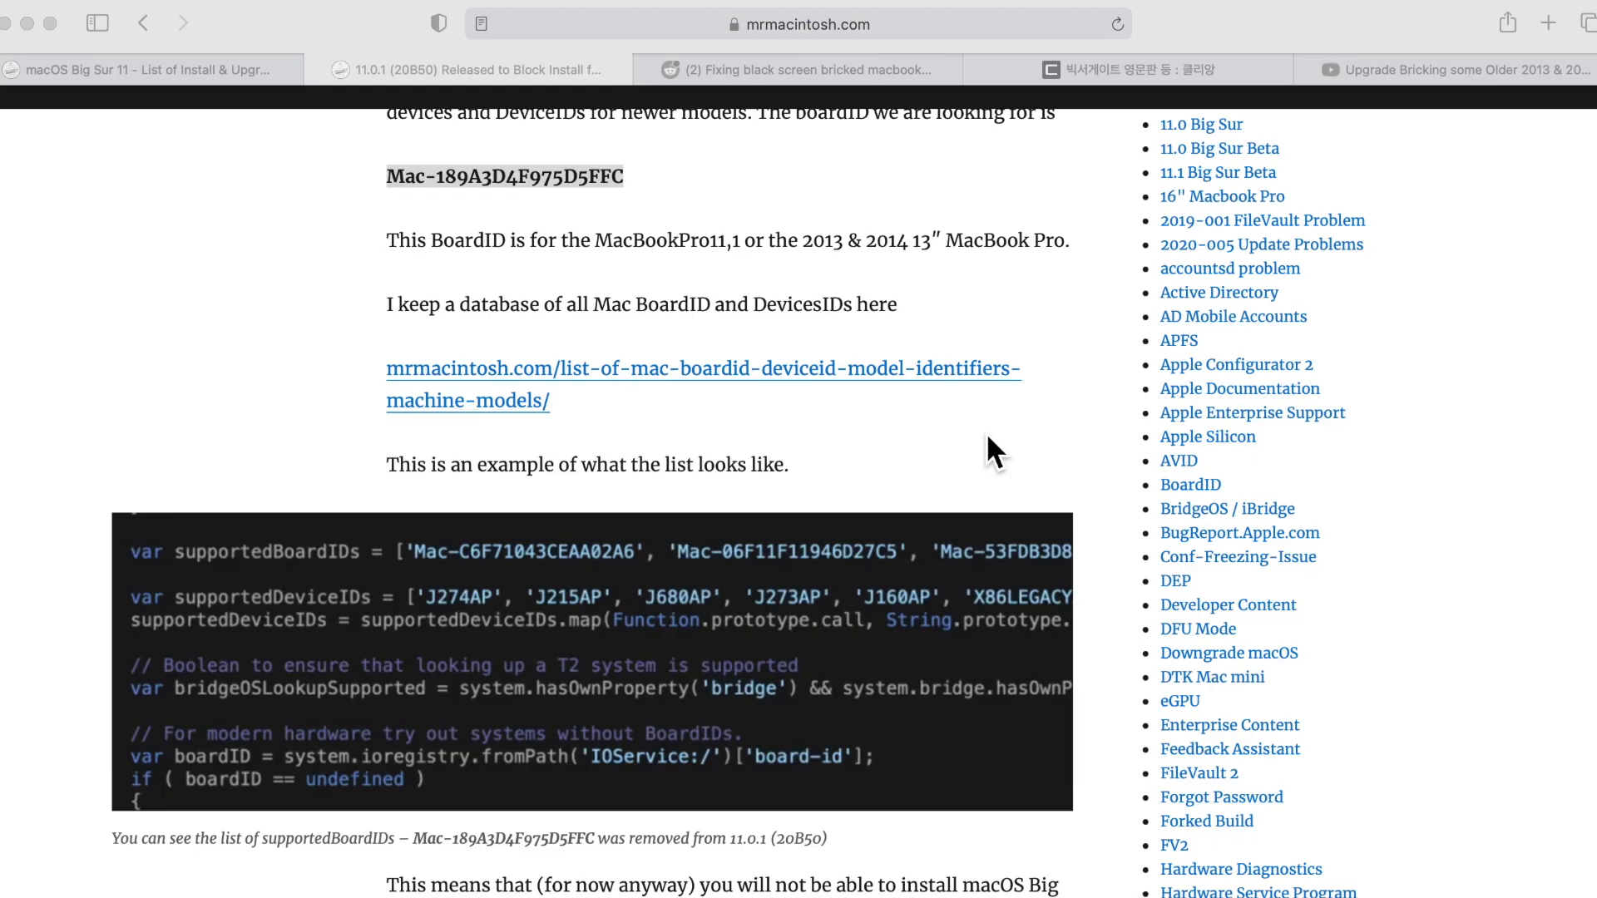
mouse_move(776, 287)
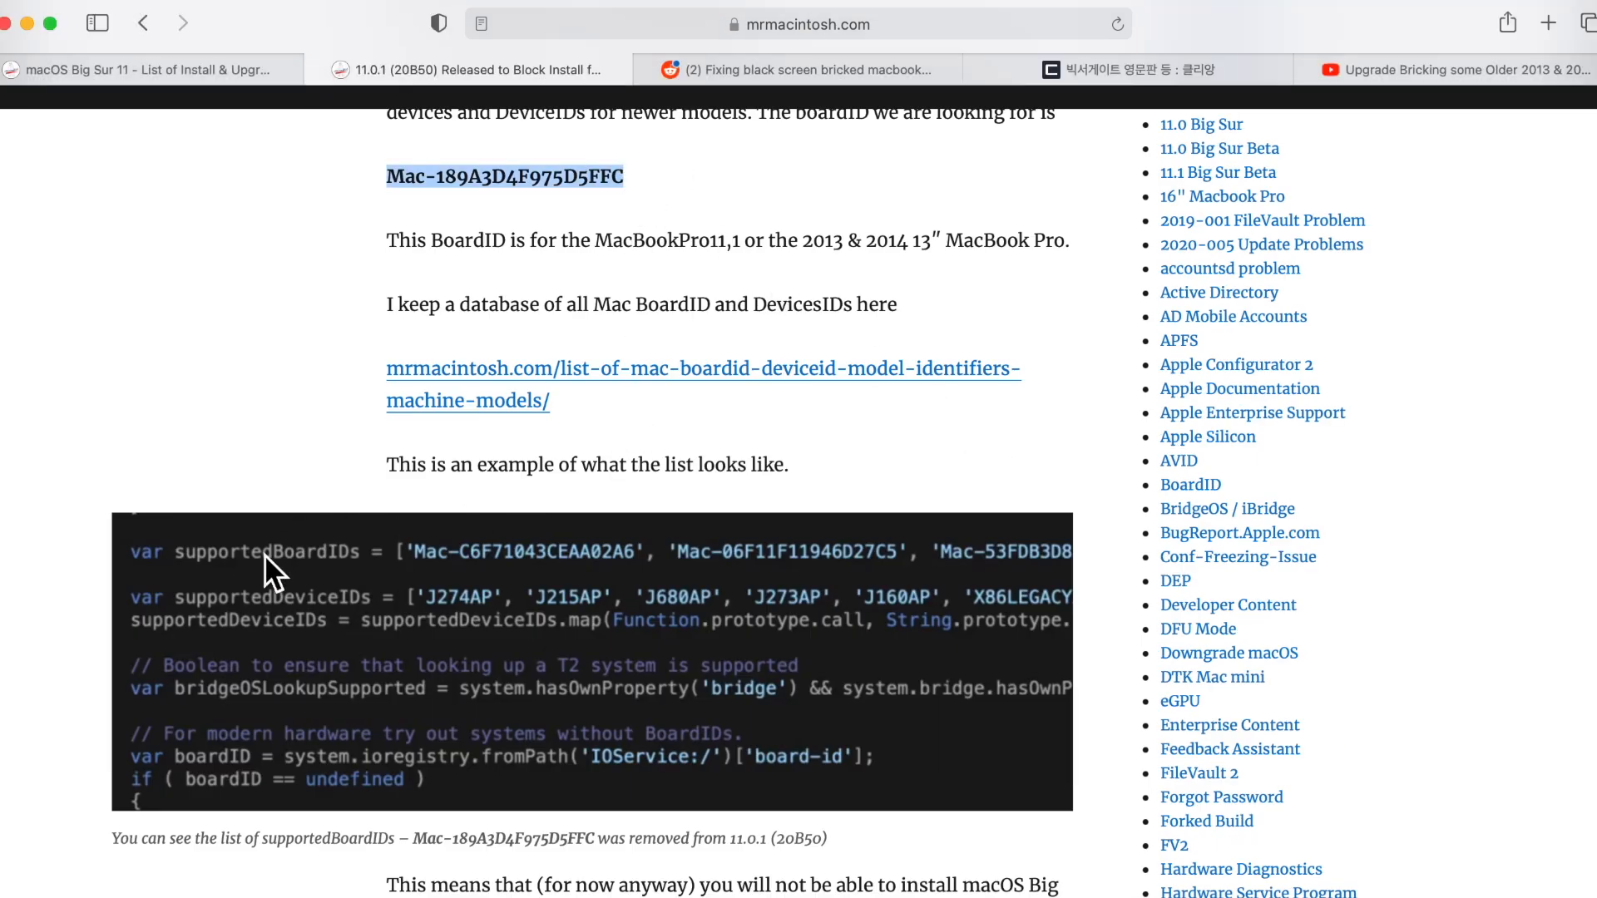
mouse_move(386, 603)
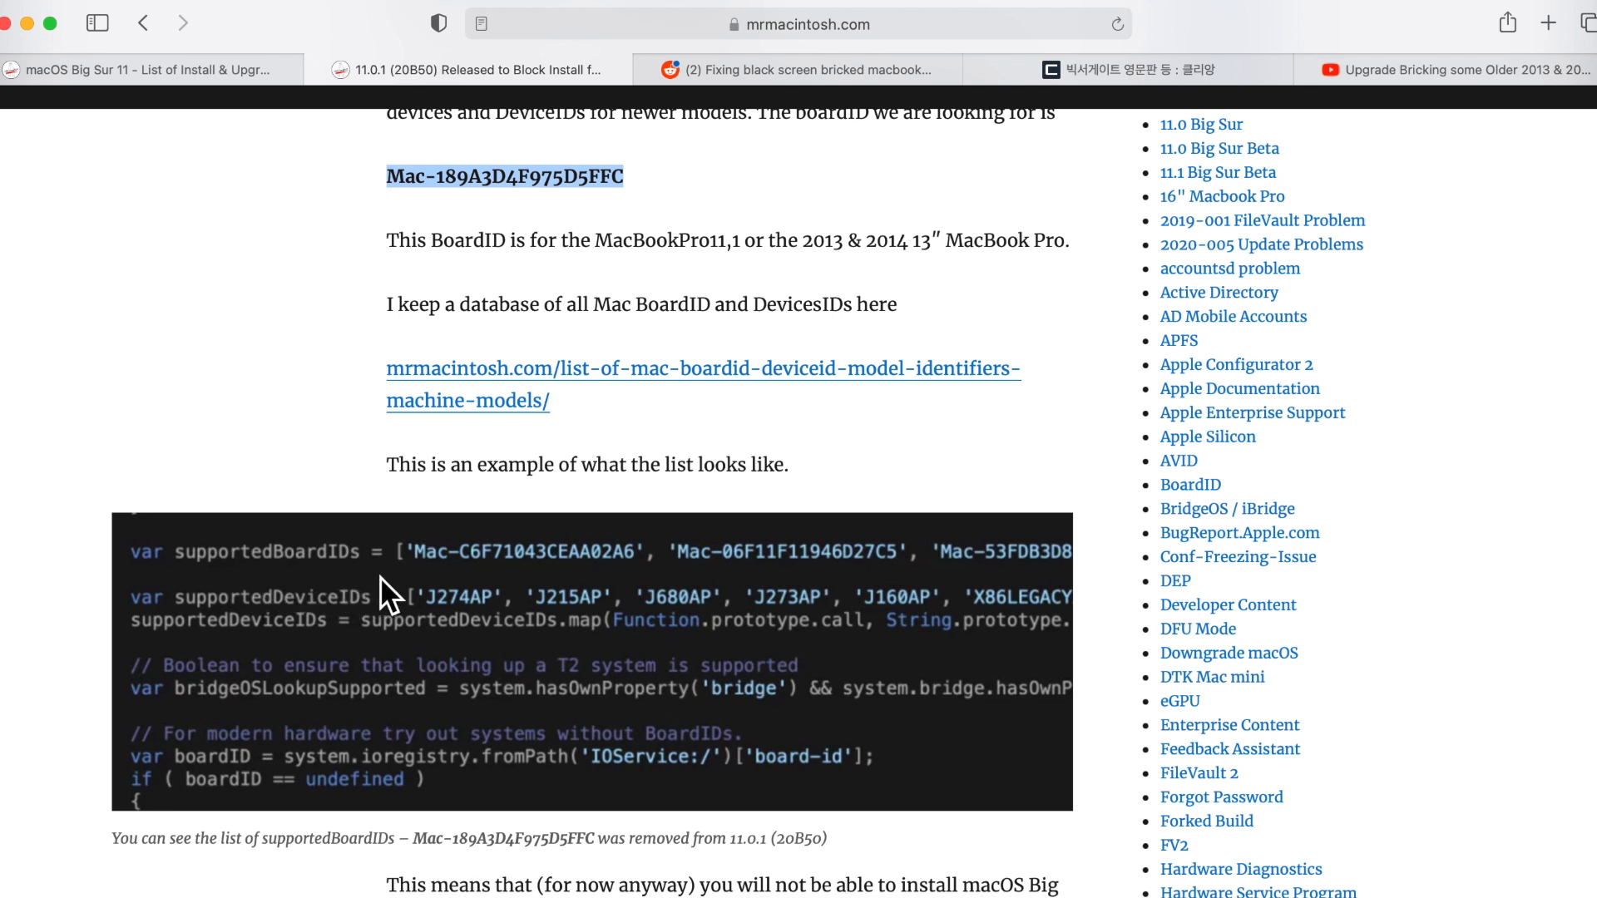
mouse_move(412, 611)
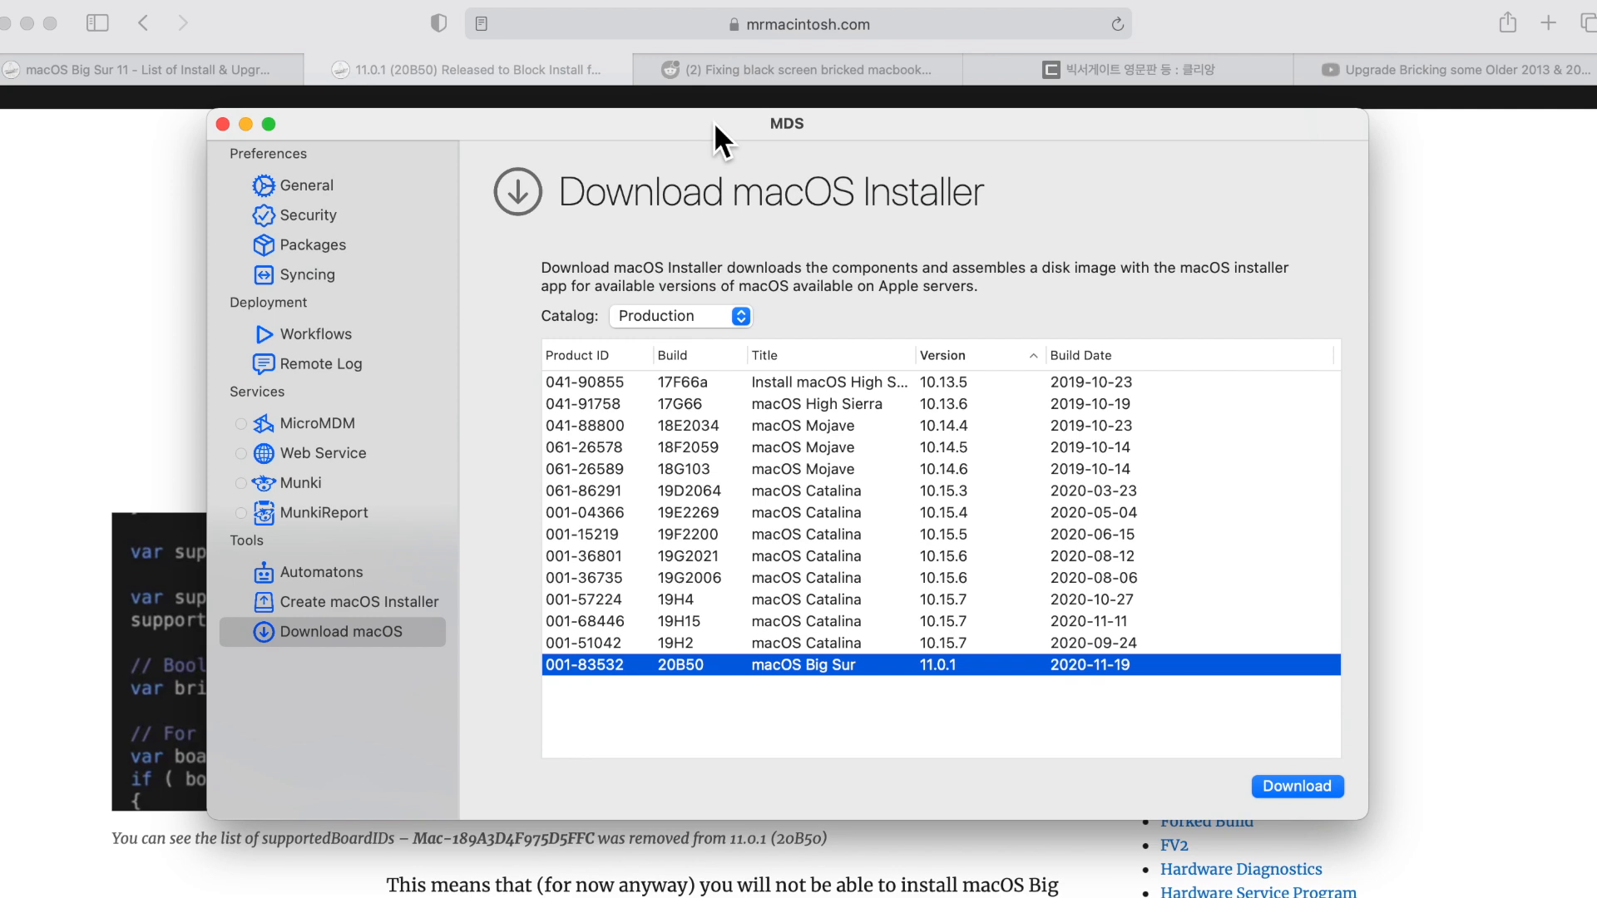
mouse_move(812, 625)
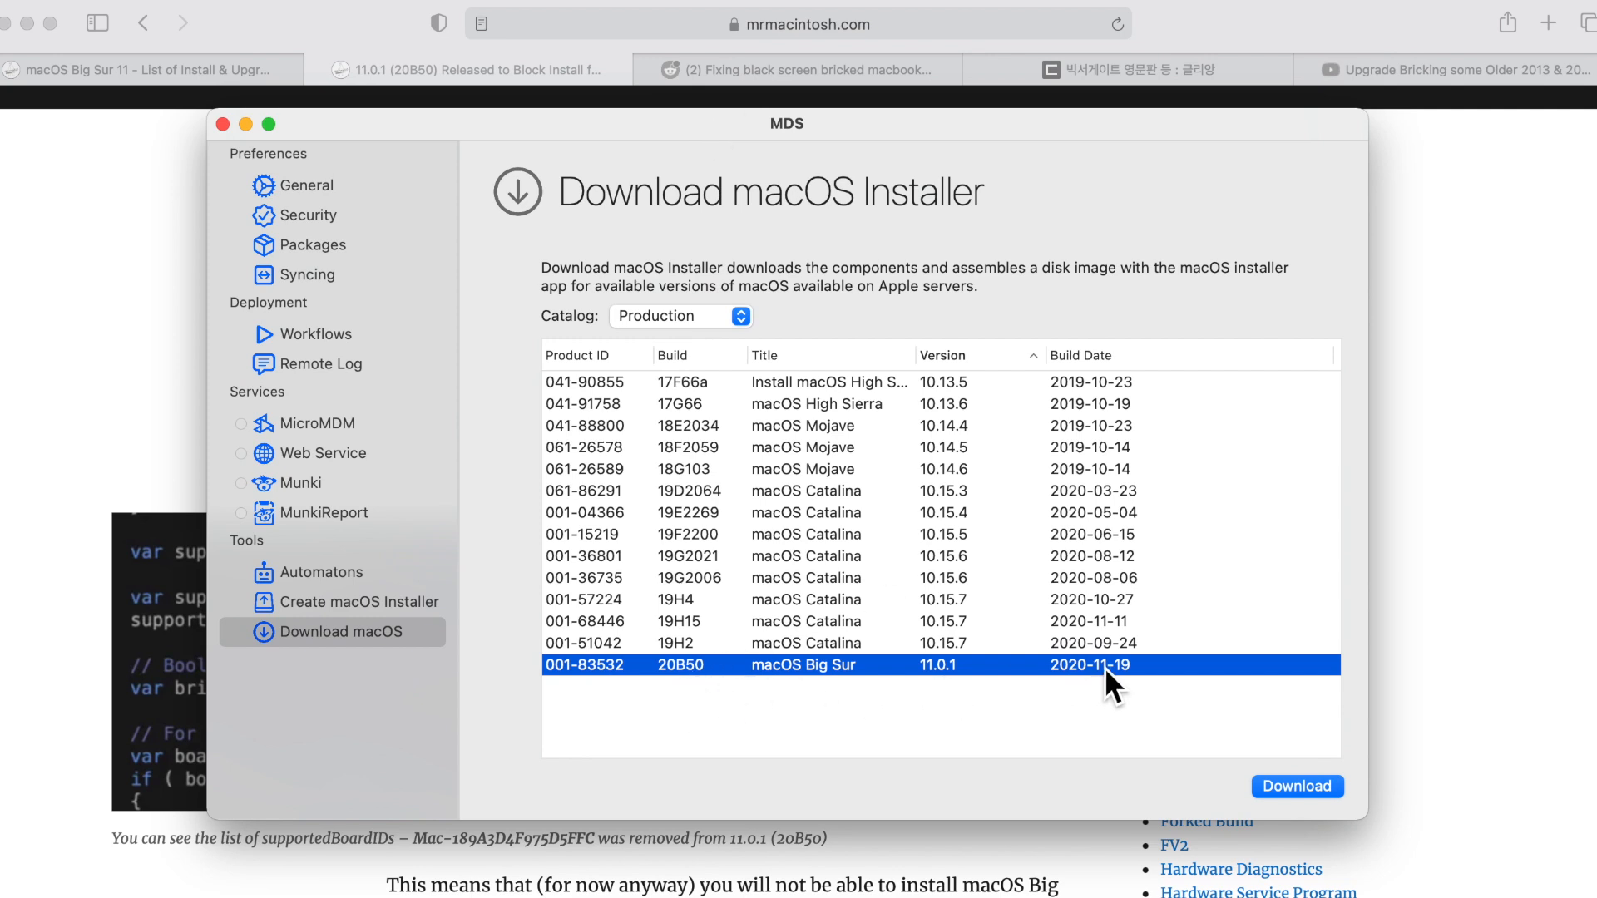
mouse_move(1170, 713)
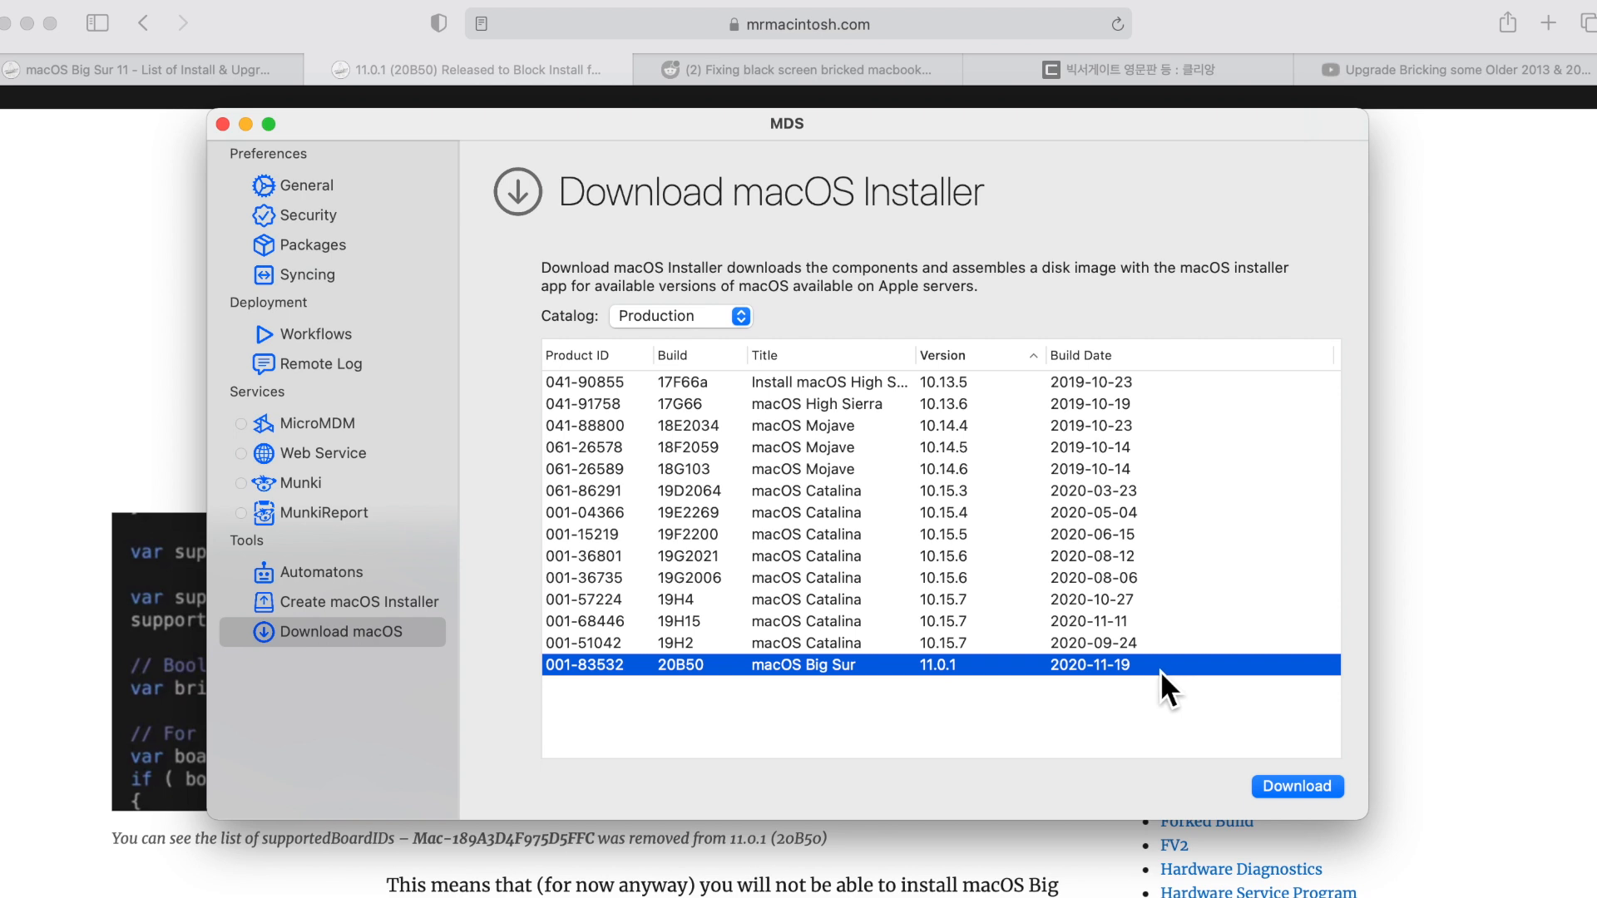
Switch the MDS catalog to DeveloperSeed and select the macOS Big Sur Beta 11.1 build
left_click(680, 316)
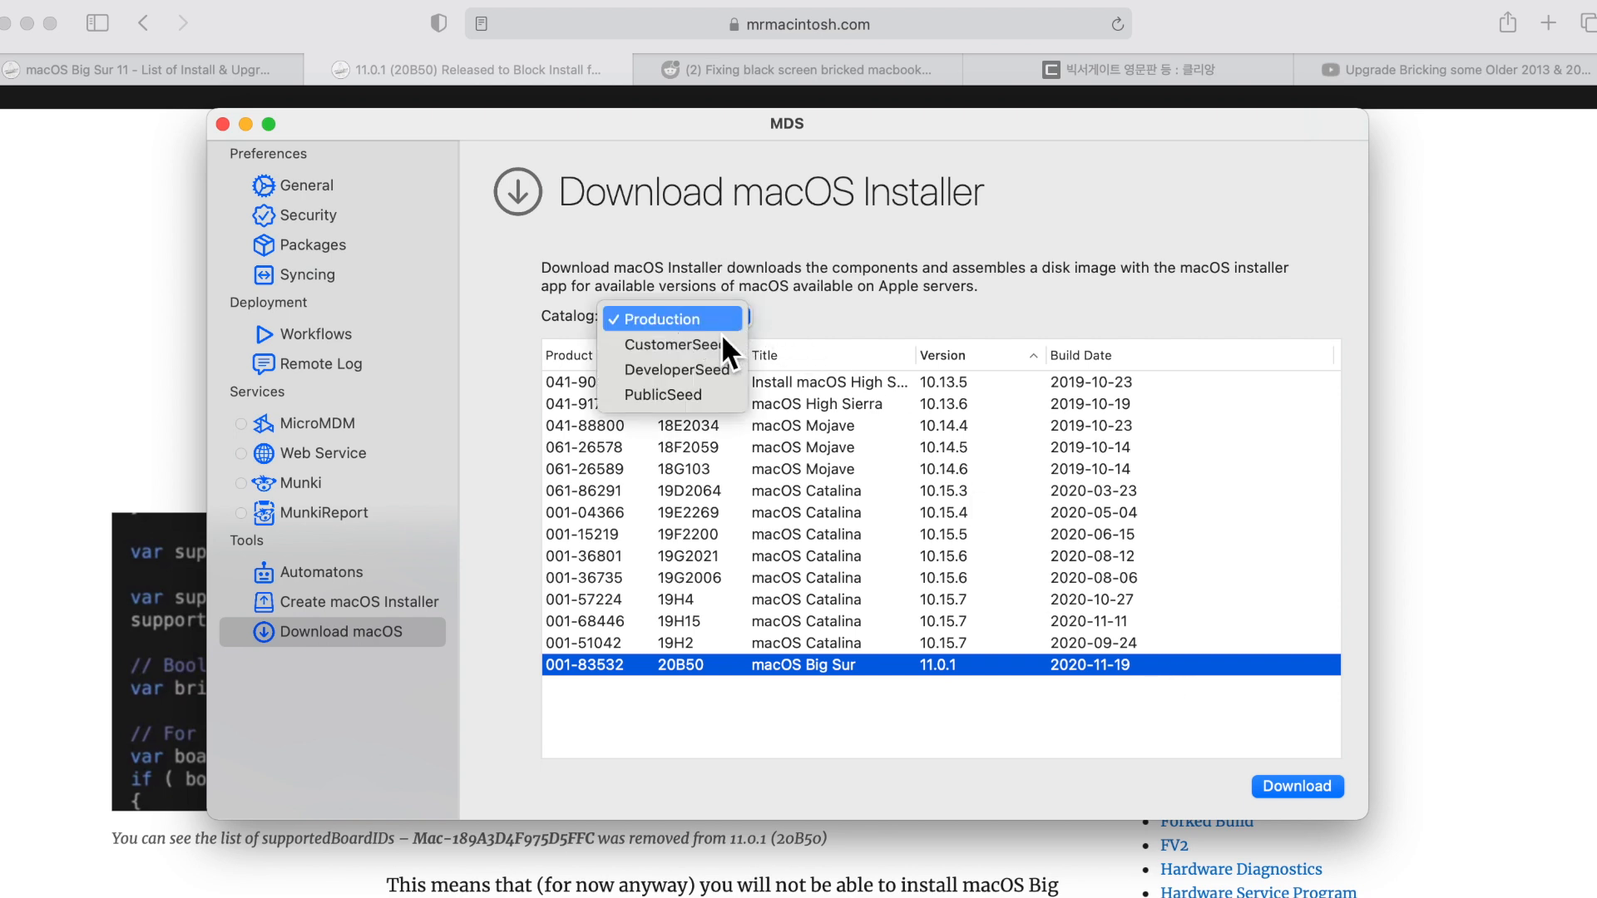
left_click(676, 370)
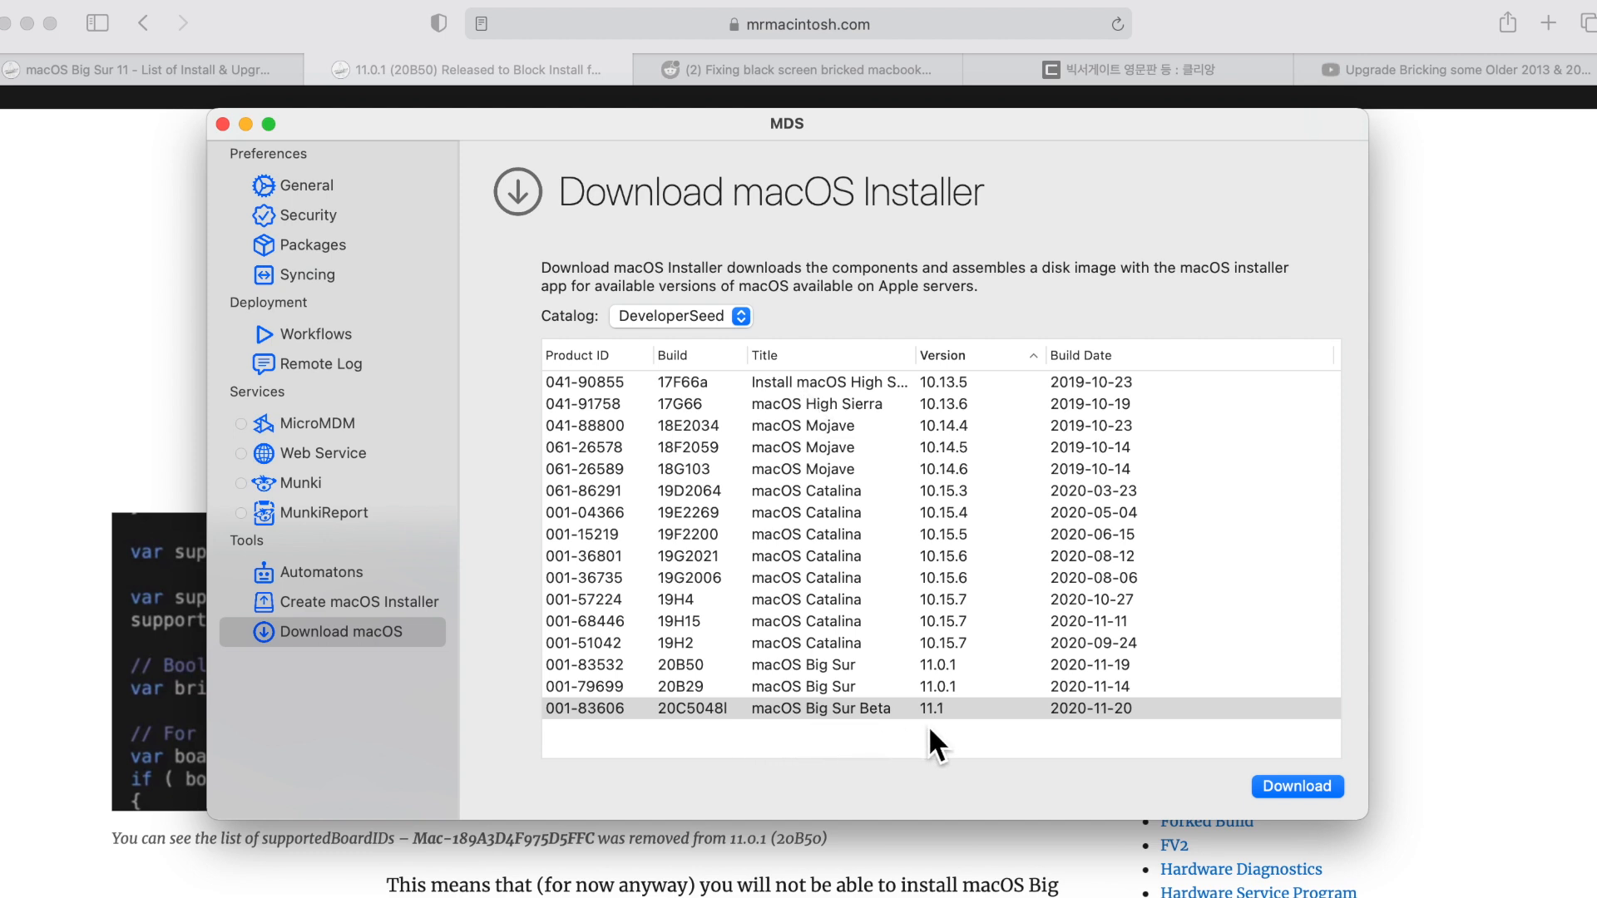
left_click(766, 707)
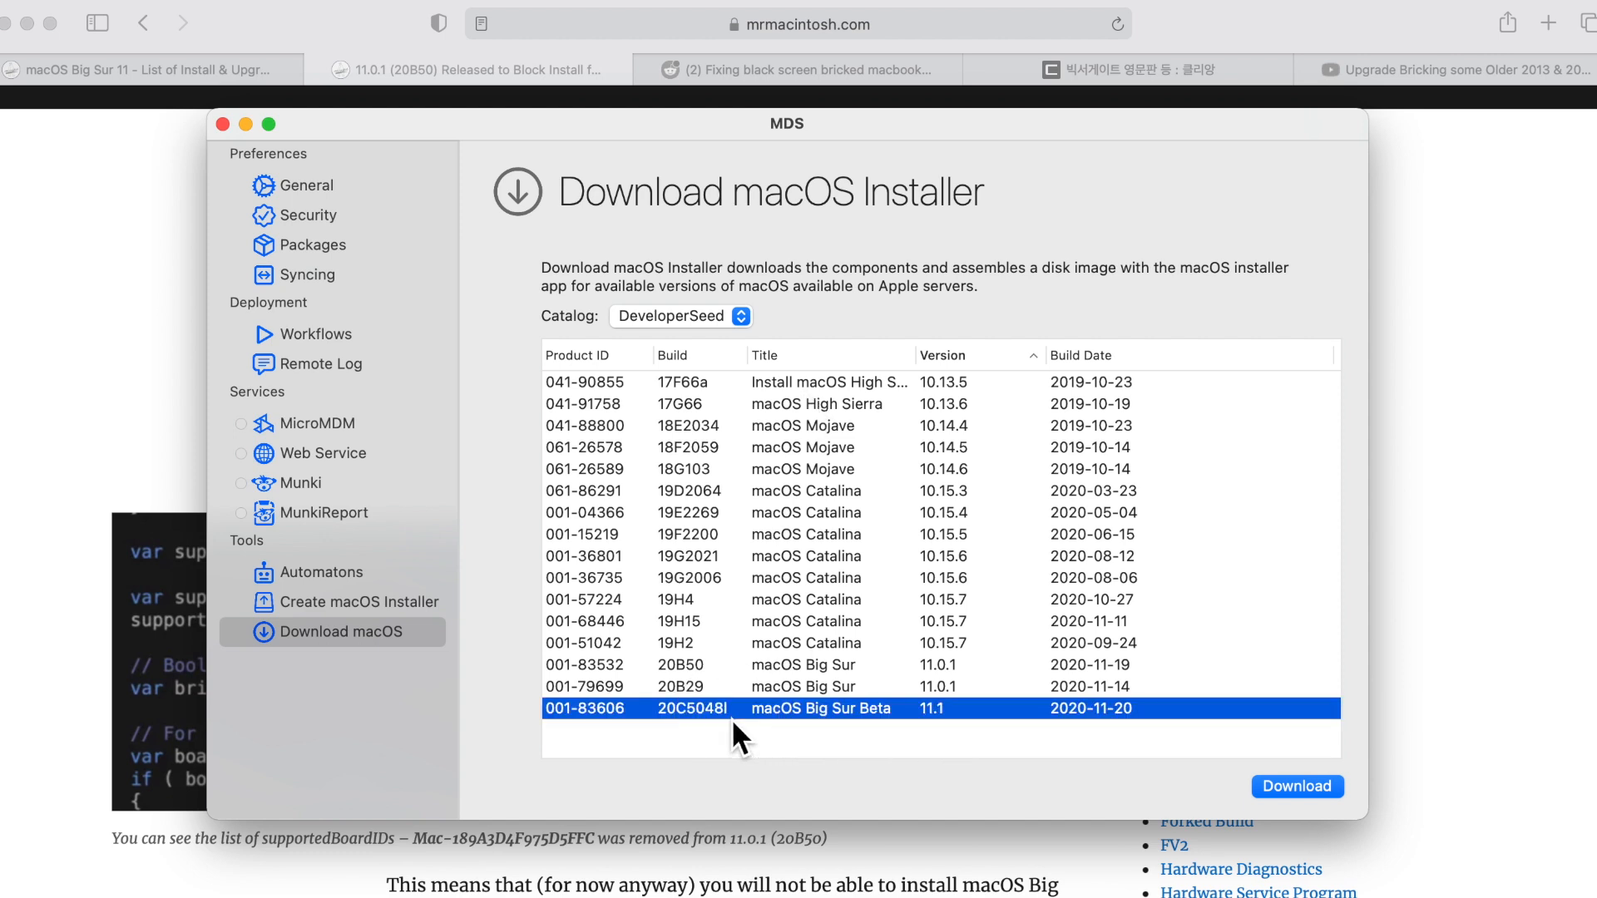
mouse_move(1089, 751)
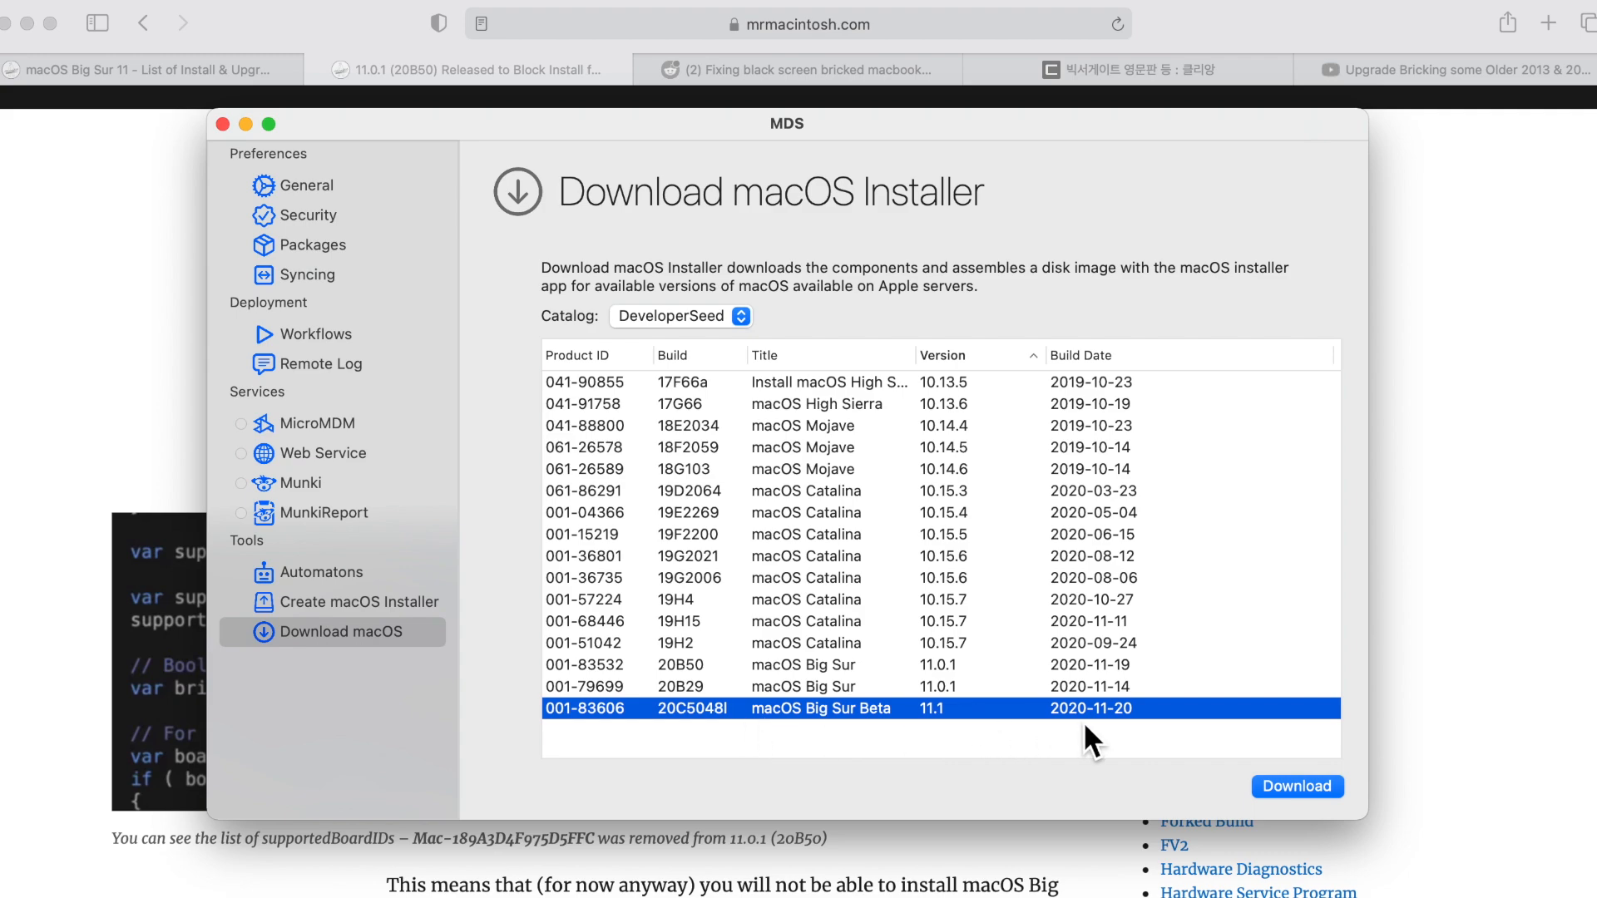
mouse_move(1130, 764)
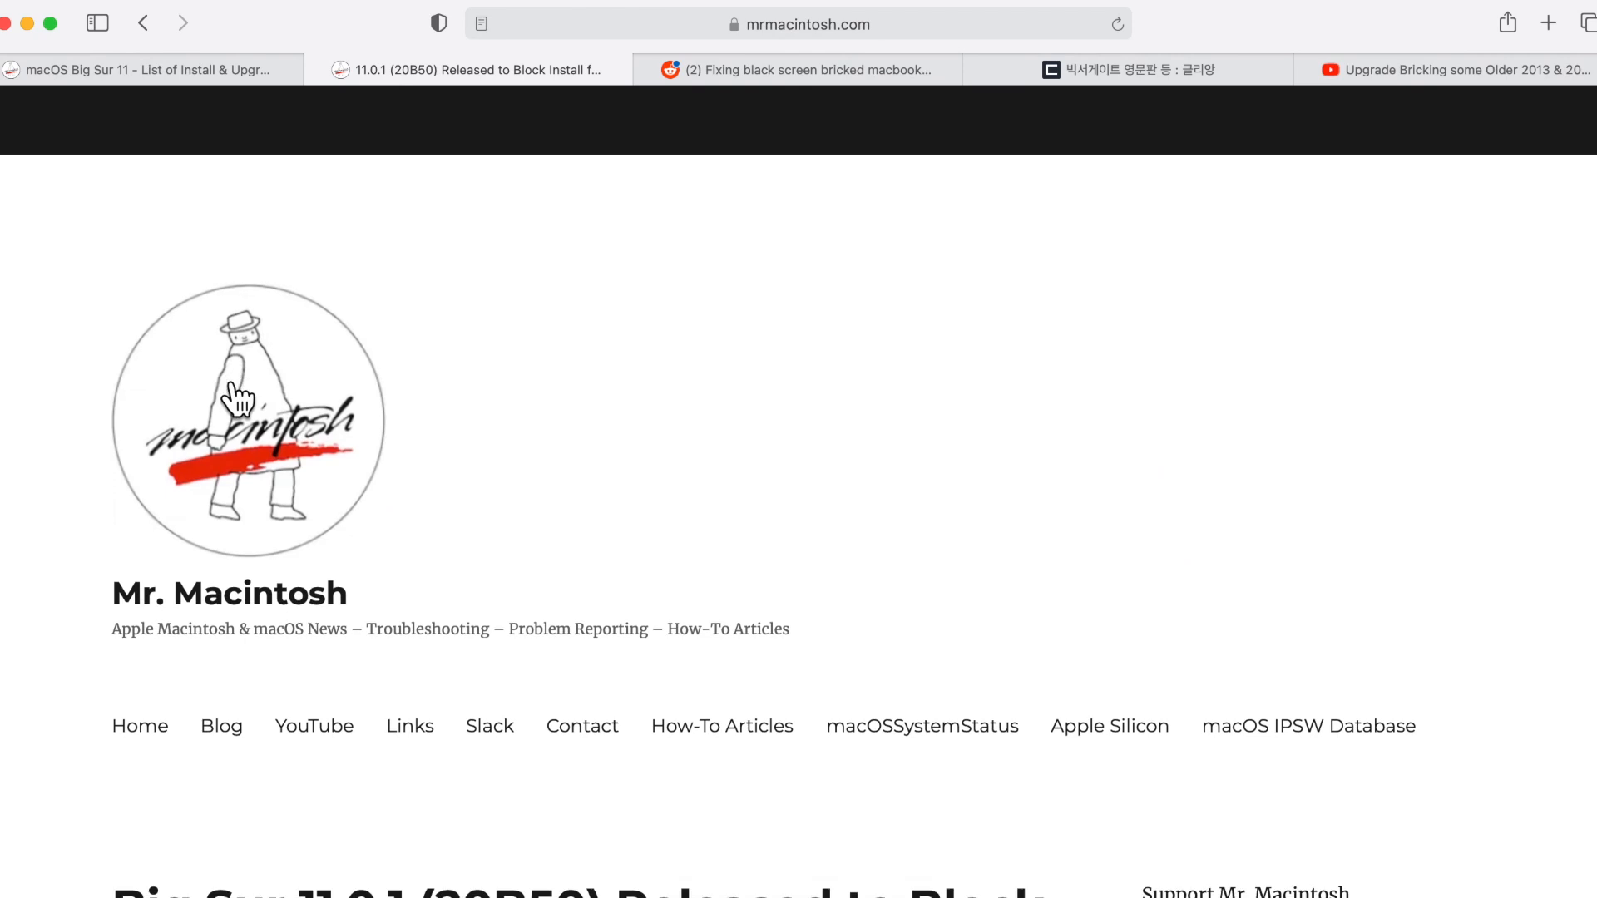
scroll("down", 3)
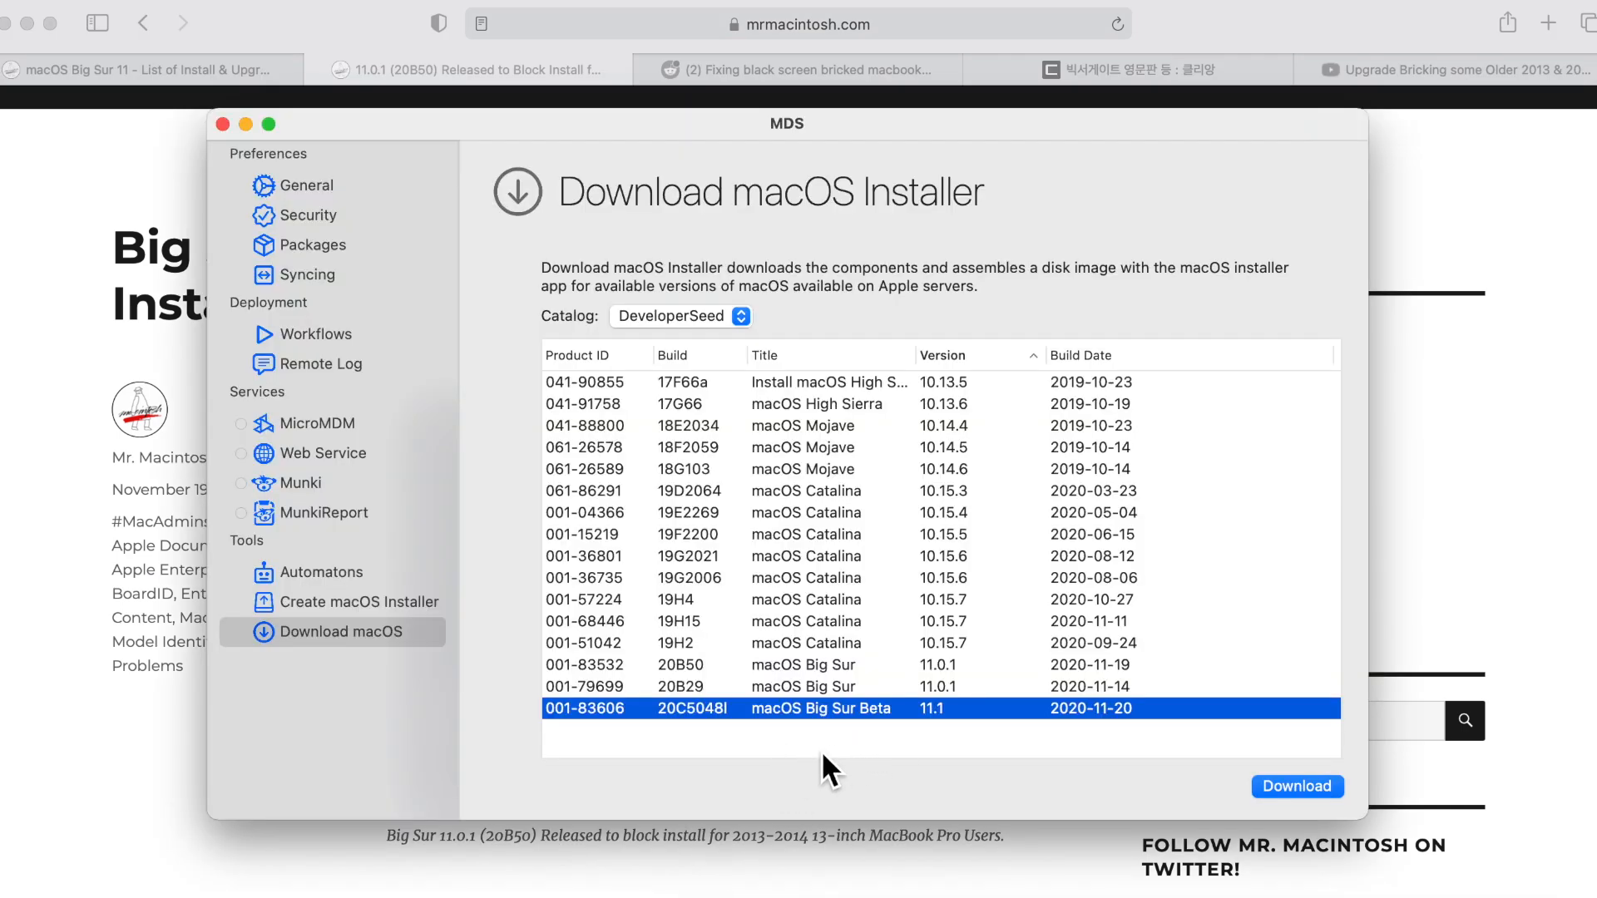
mouse_move(706, 771)
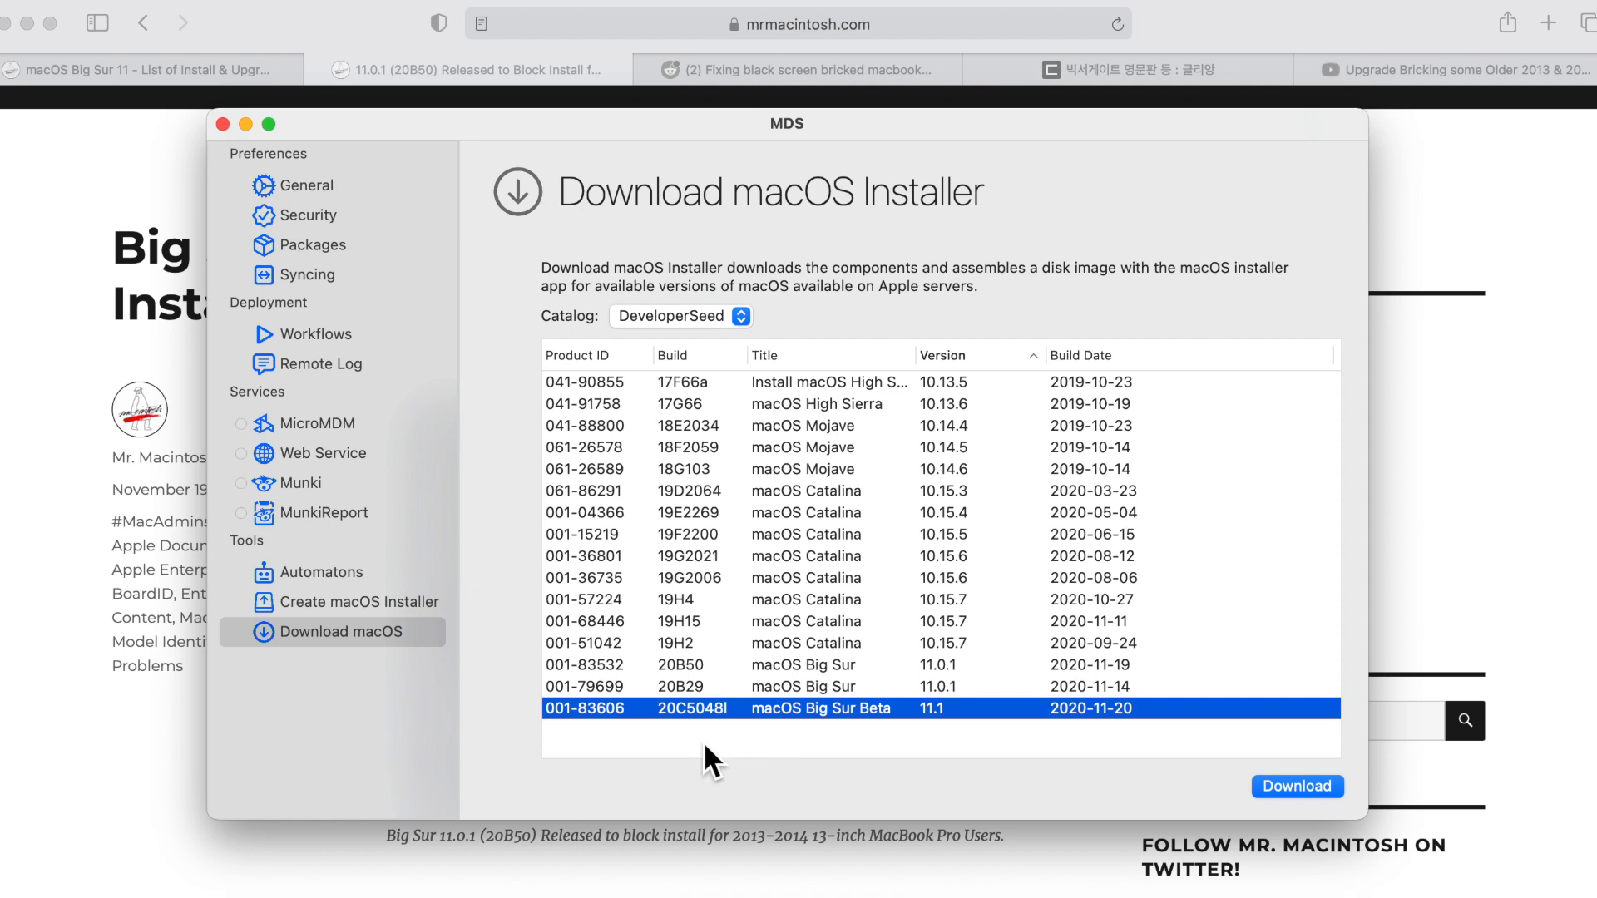
mouse_move(721, 767)
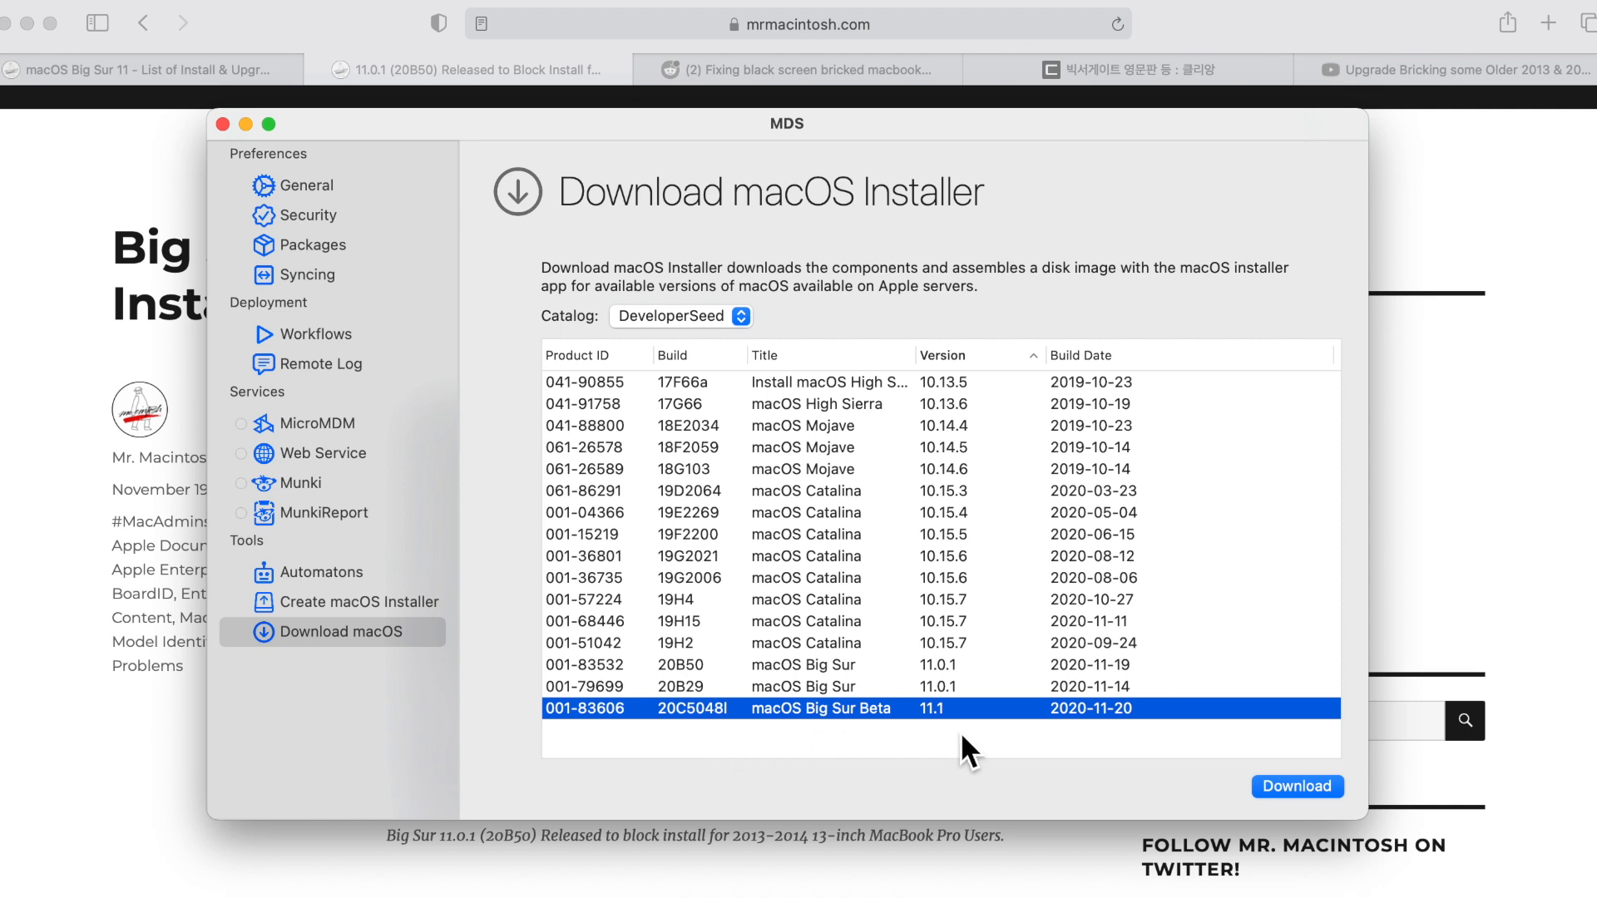
mouse_move(942, 772)
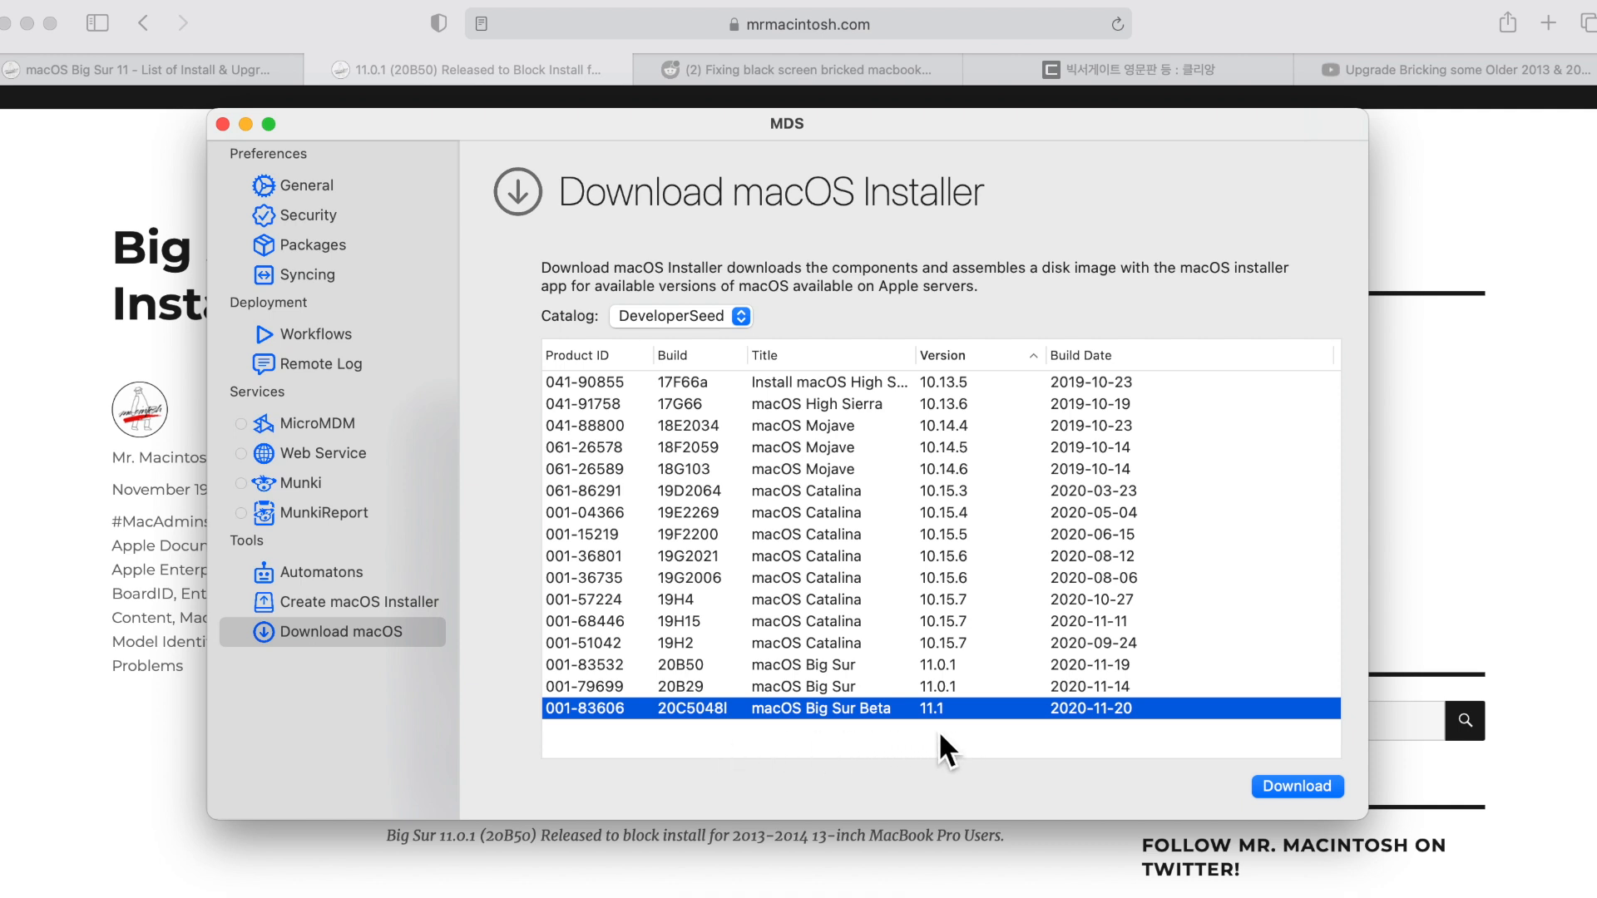